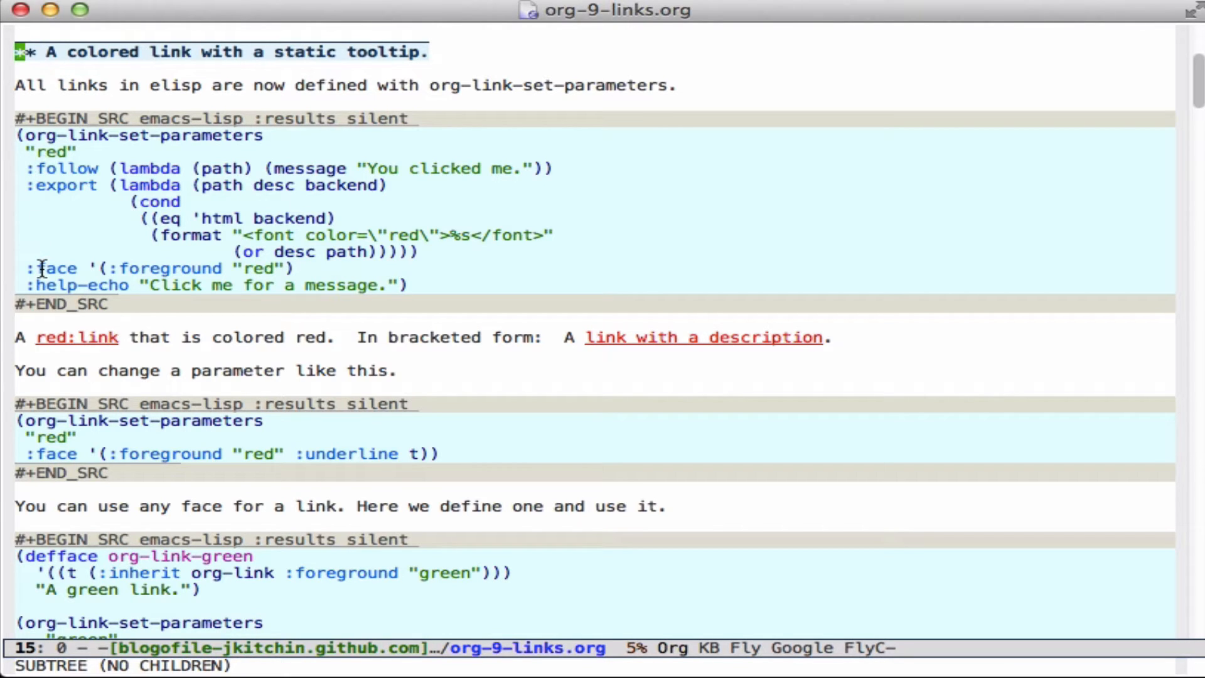
mouse_move(69, 167)
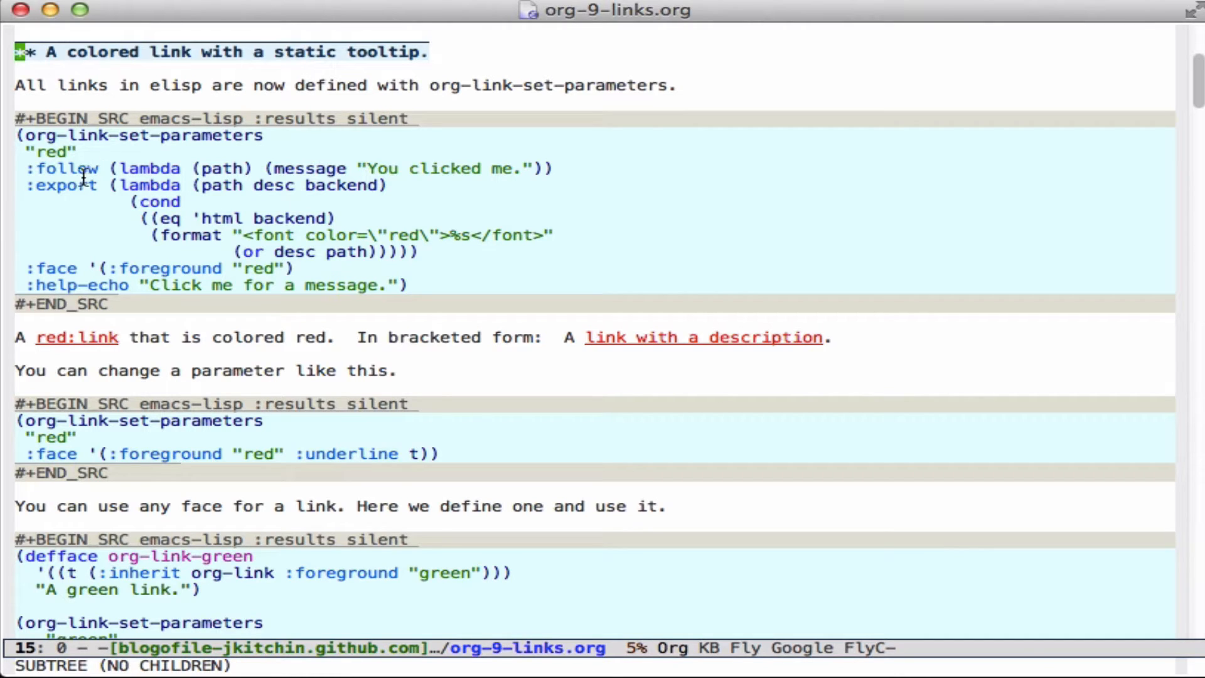
mouse_move(97, 229)
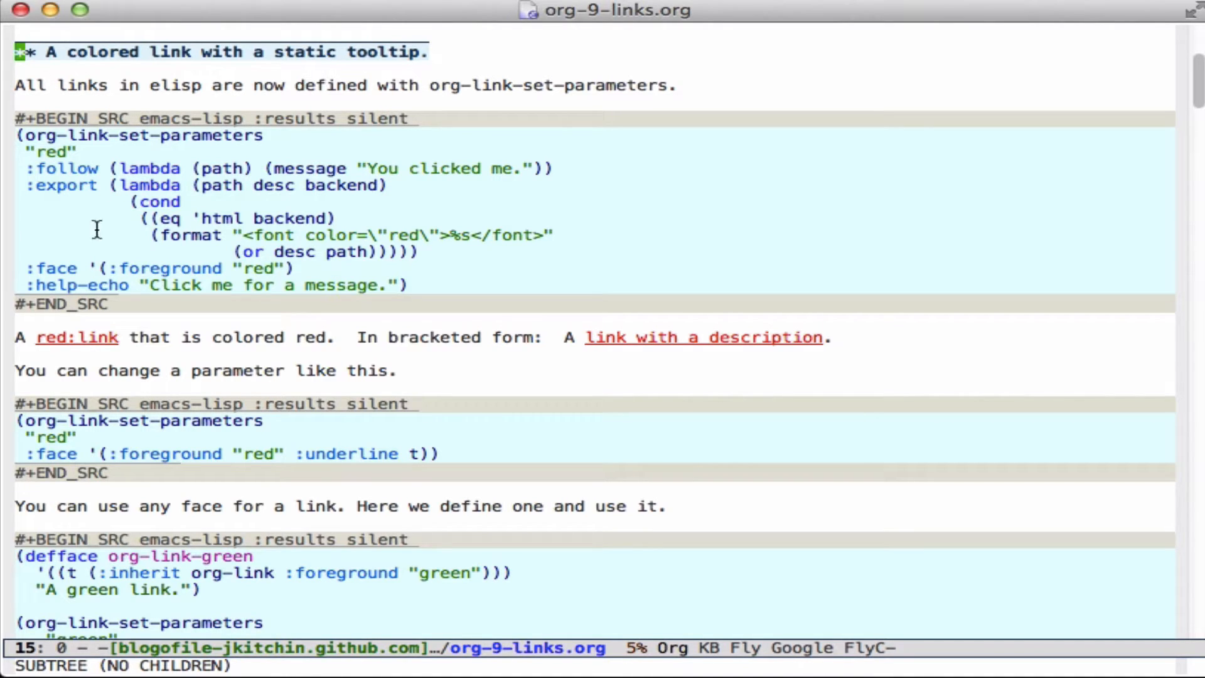
mouse_move(39, 271)
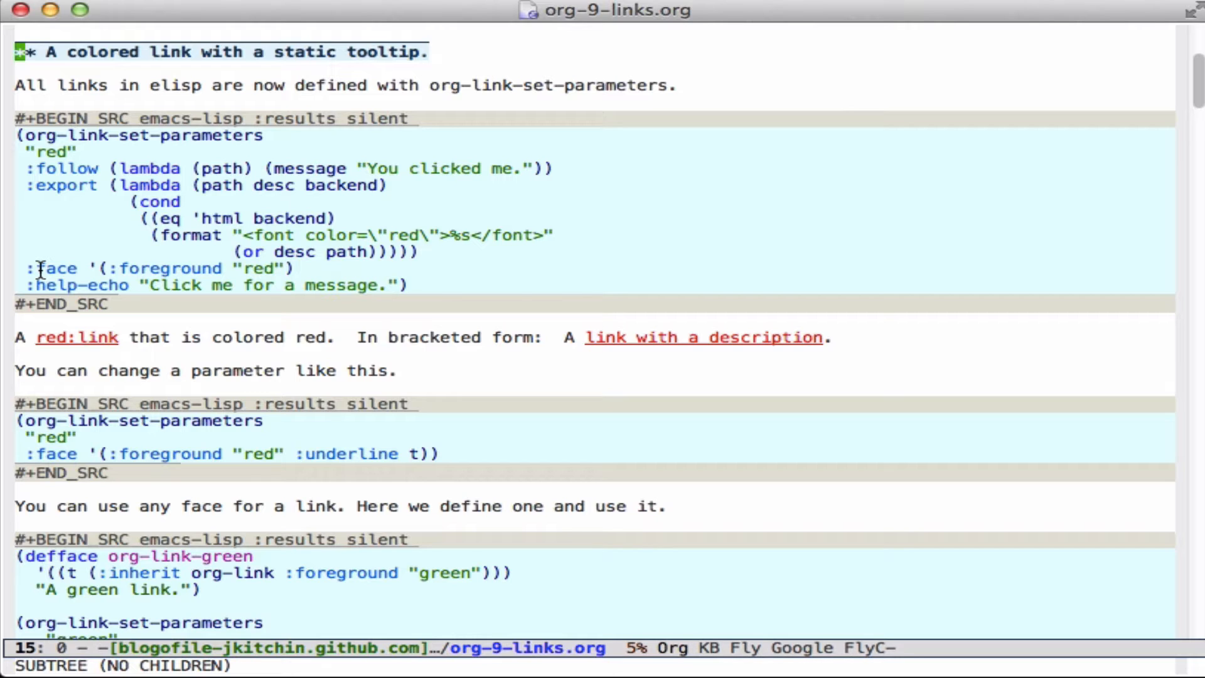
mouse_move(54, 280)
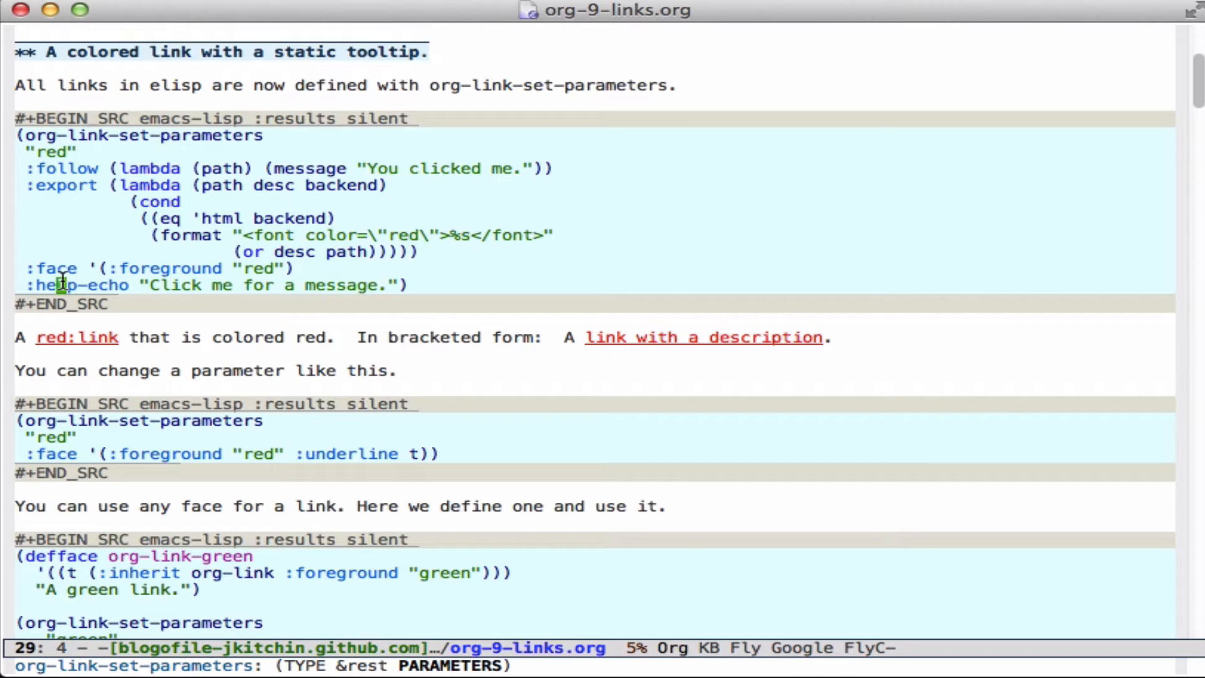
mouse_move(83, 158)
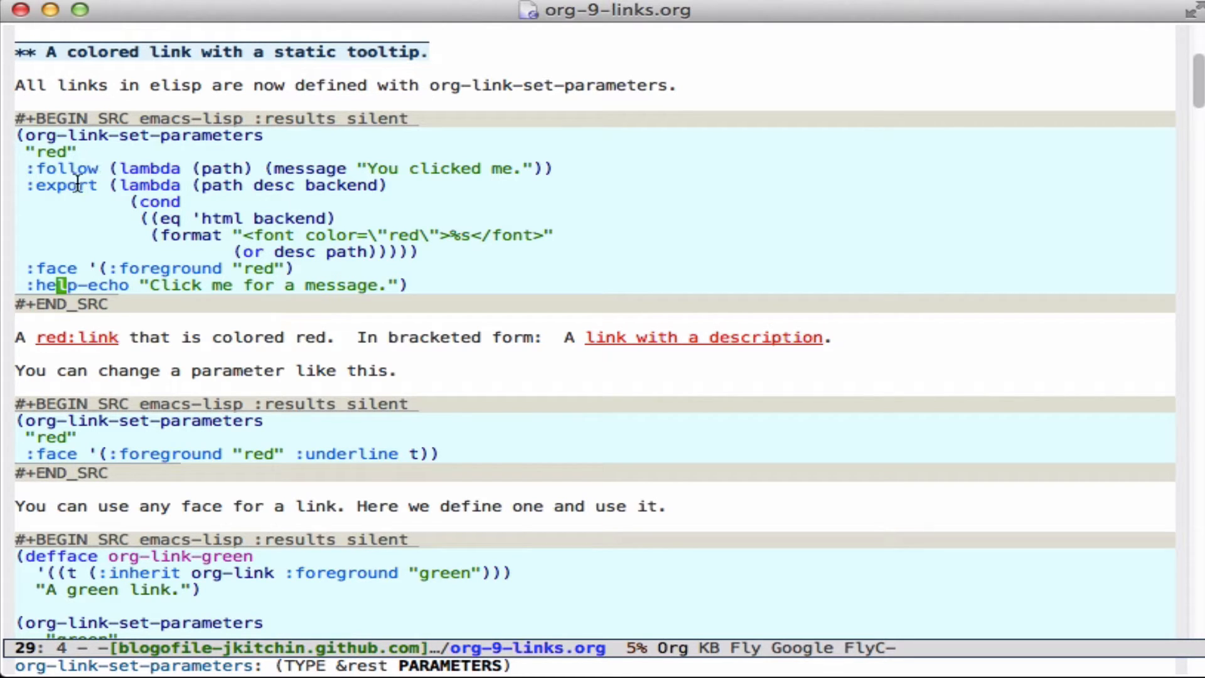
mouse_move(135, 269)
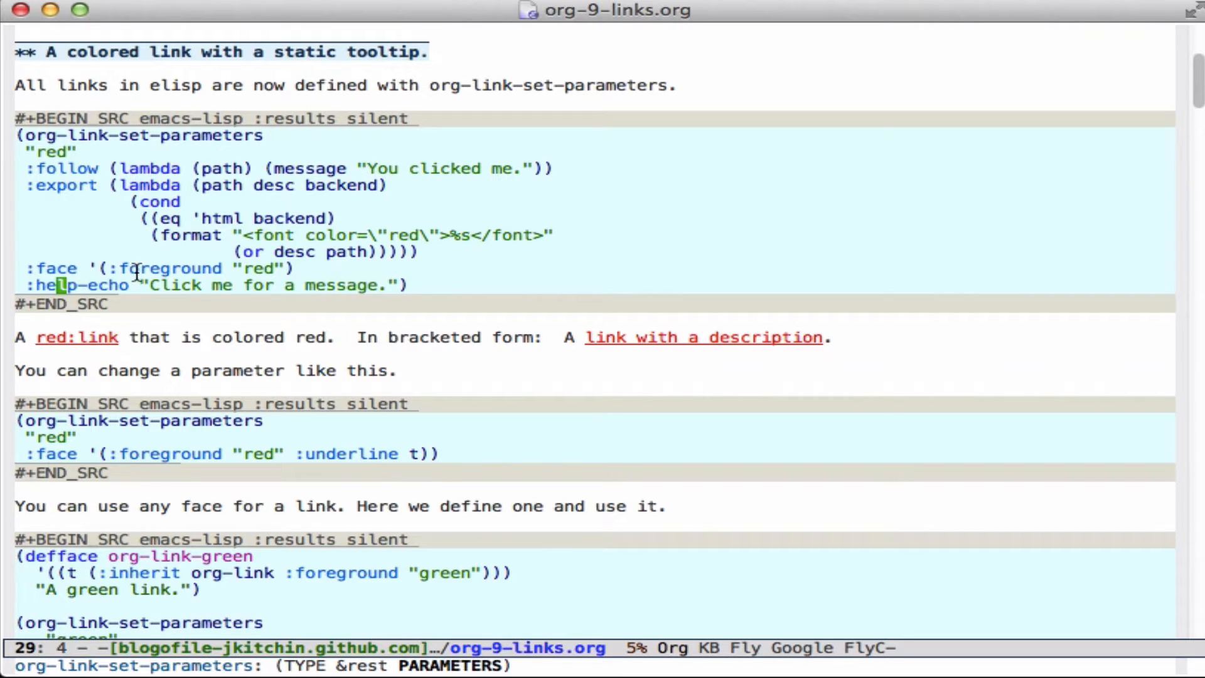
mouse_move(76, 338)
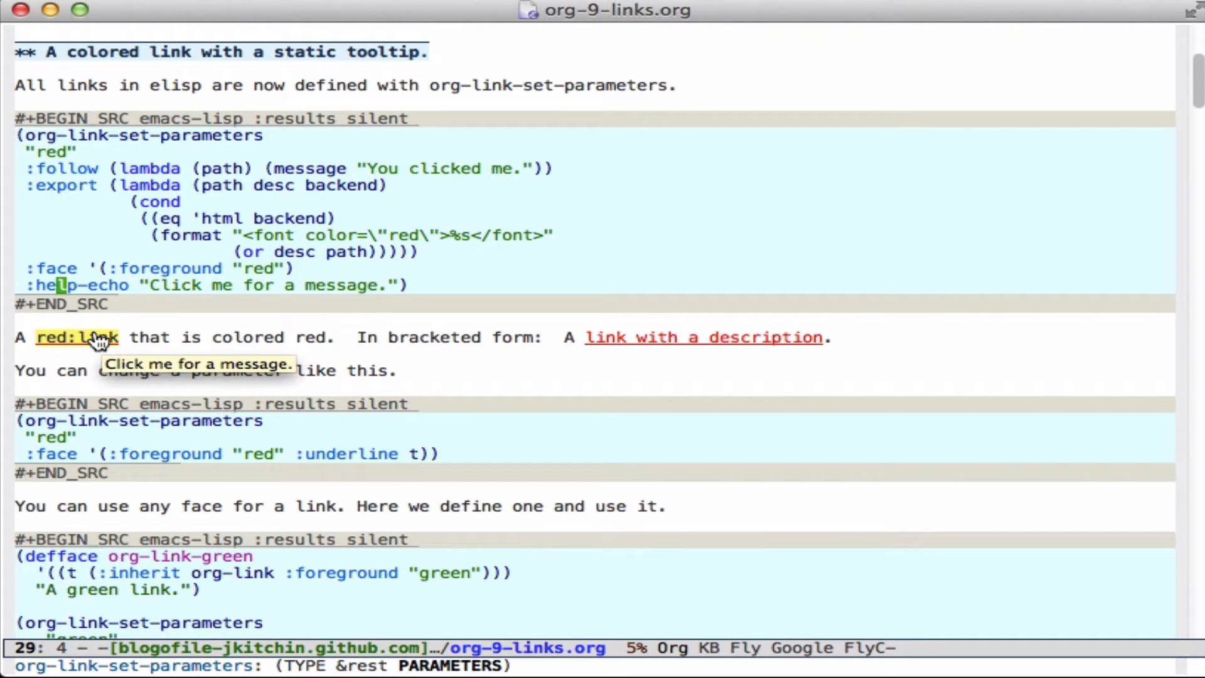
mouse_move(127, 350)
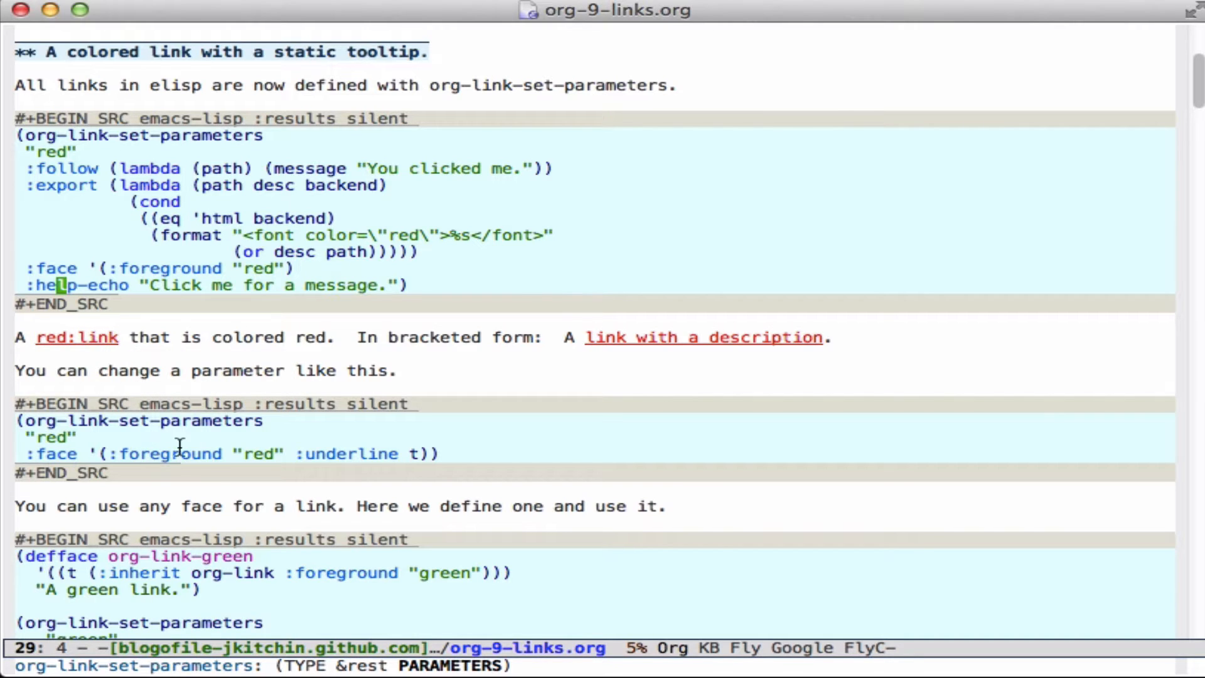
mouse_move(58, 449)
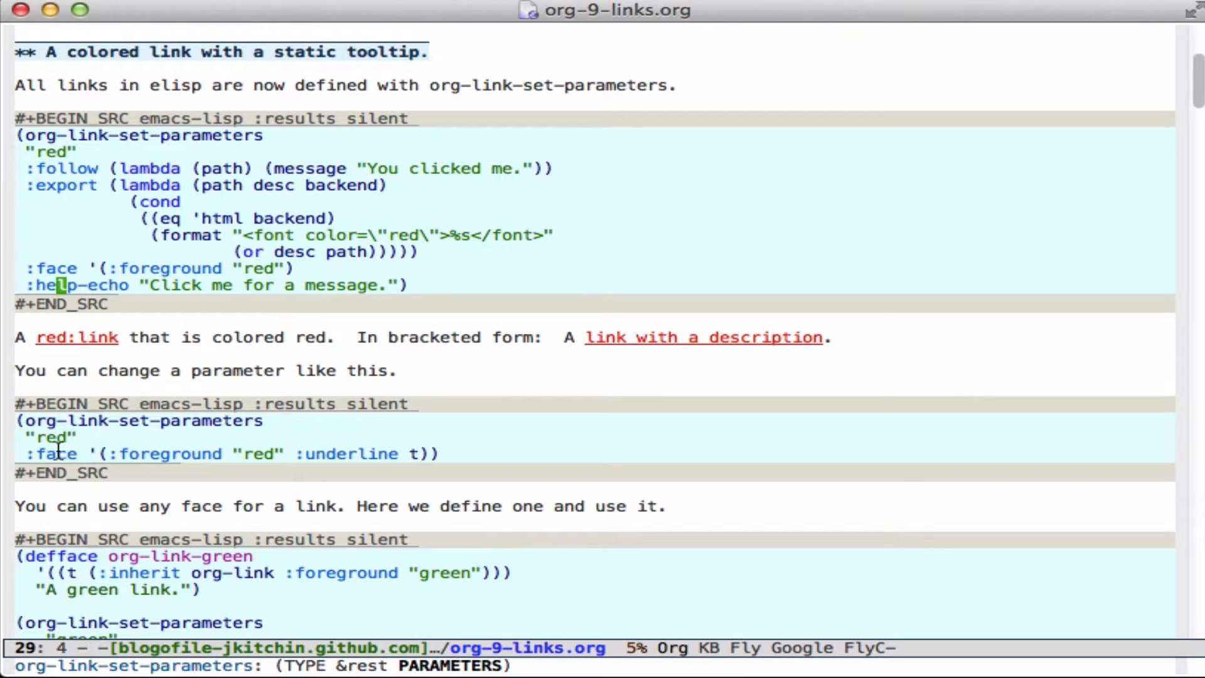
mouse_move(330, 453)
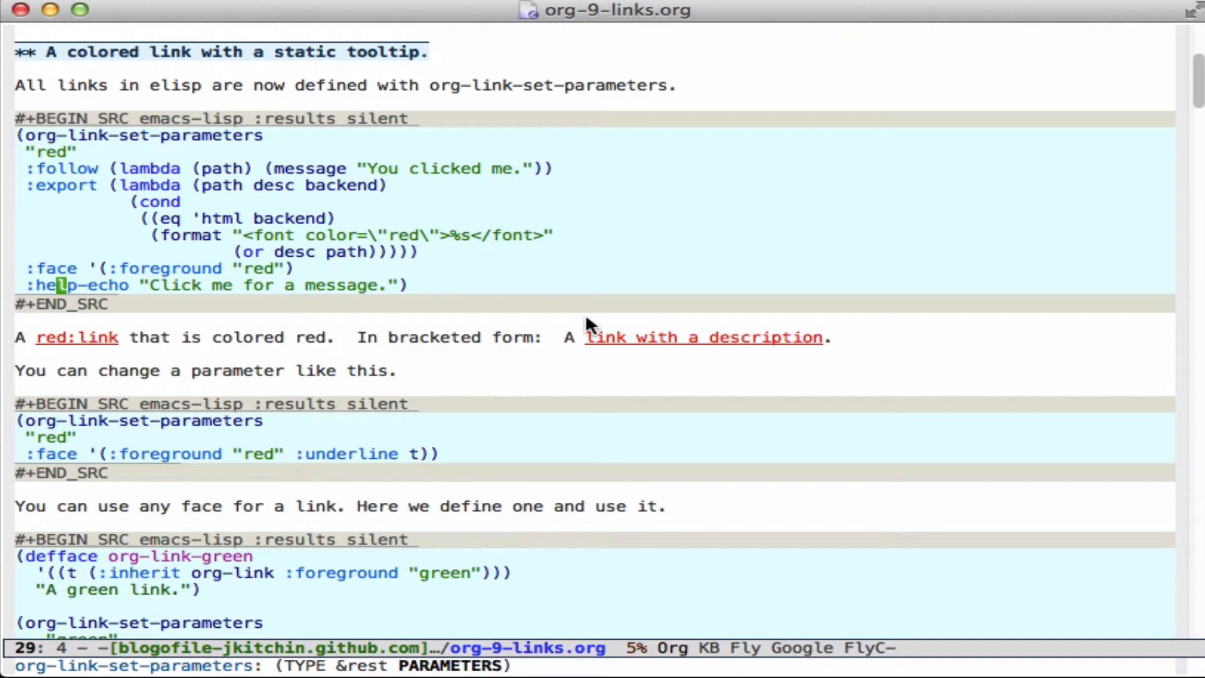
mouse_move(623, 336)
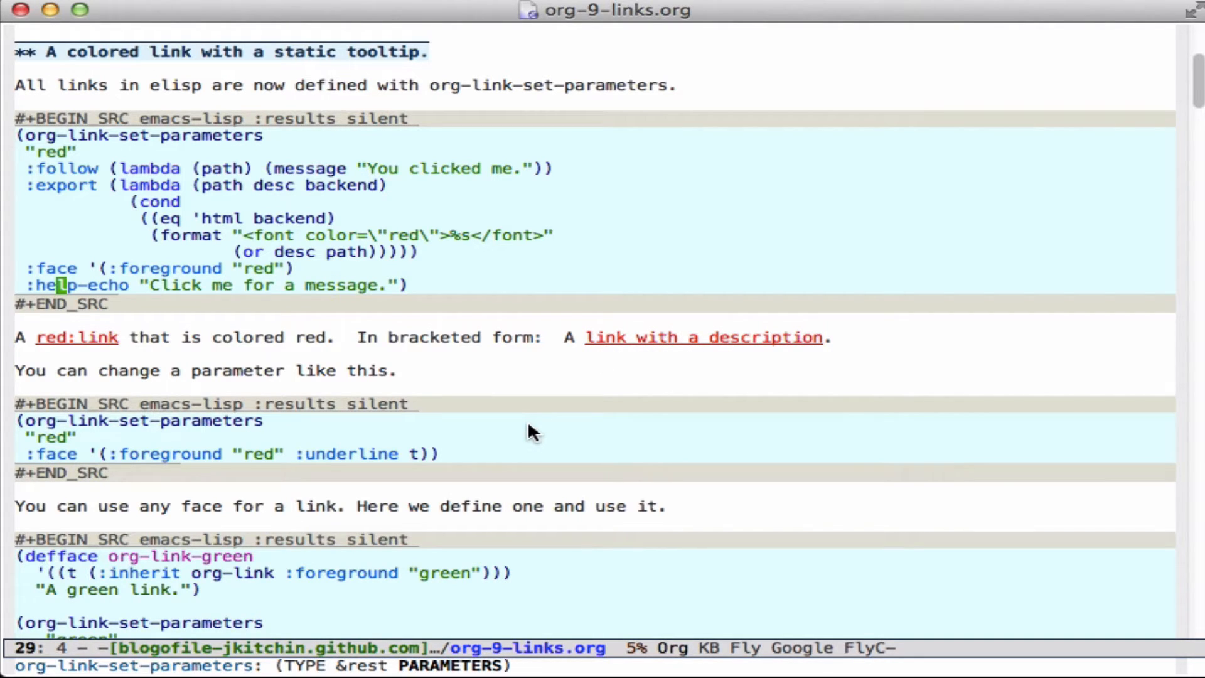
Reveal the 'A green:link works.' line below the org-link-green defface and show the link's tooltip
scroll(down, 3)
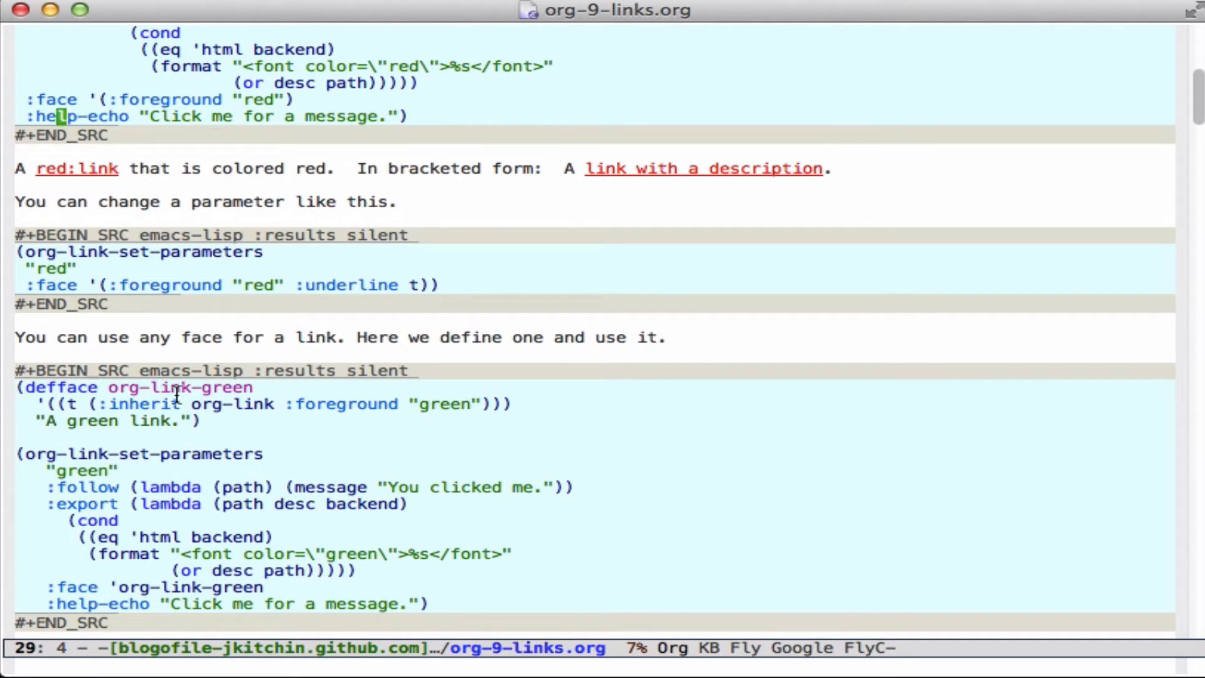
mouse_move(207, 423)
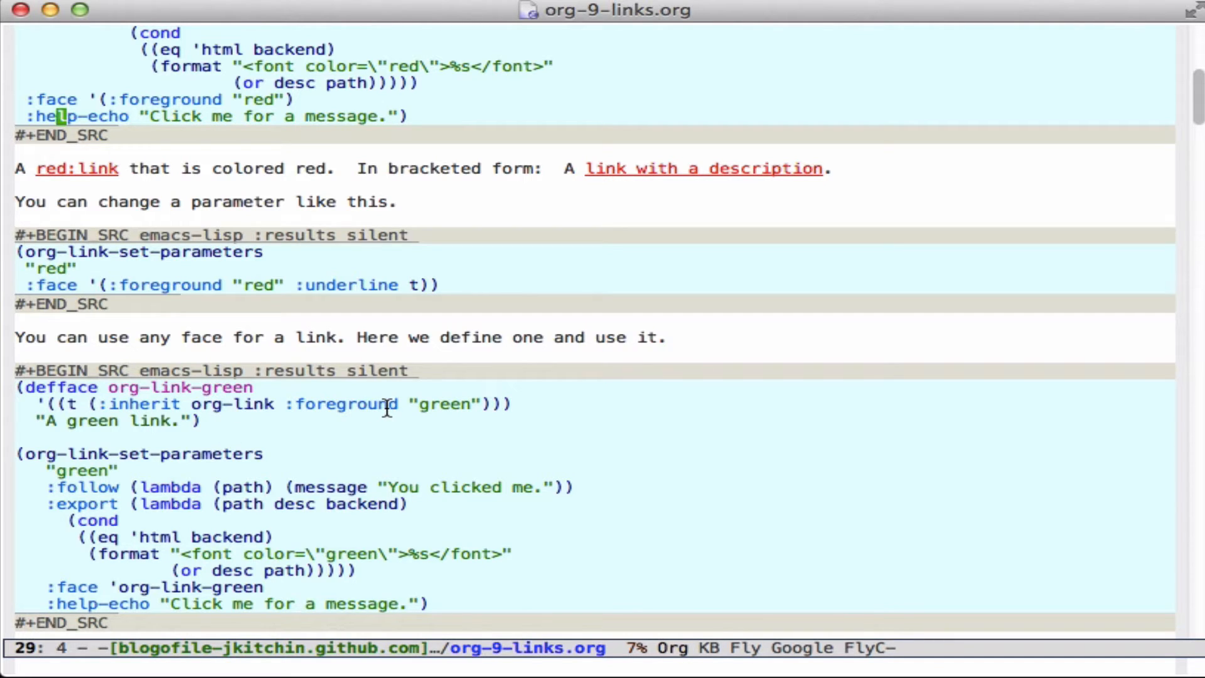
click(123, 470)
text(A green:link works.)
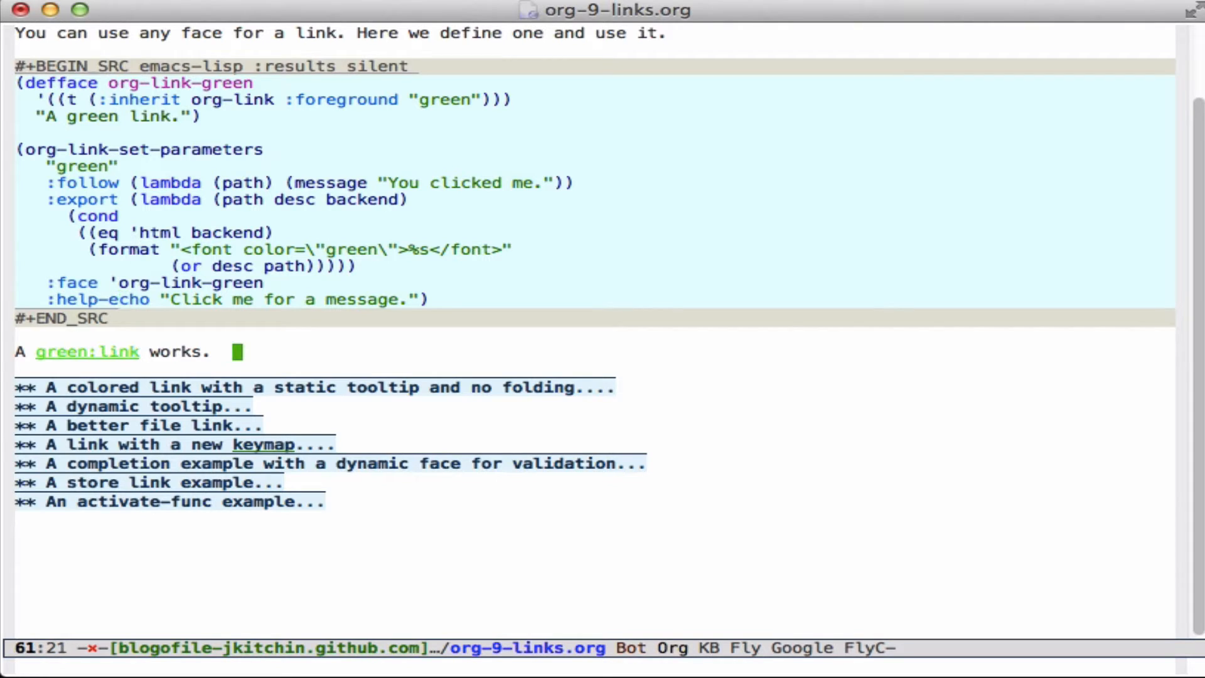
mouse_move(115, 355)
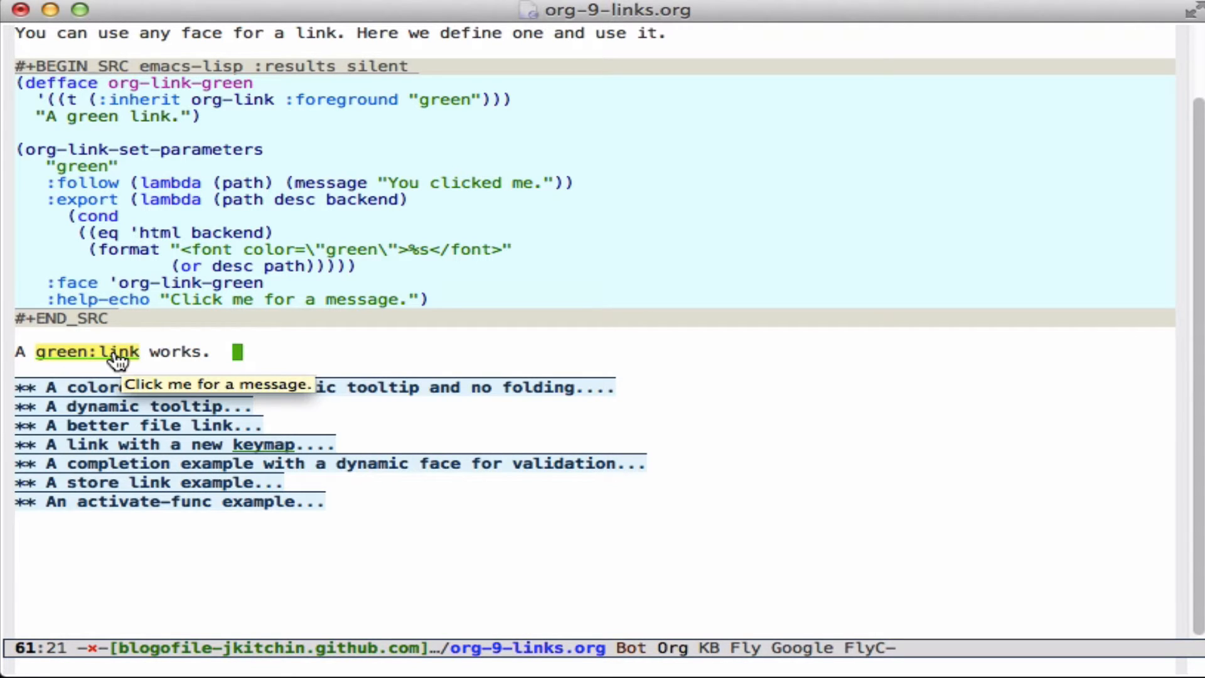
click(86, 351)
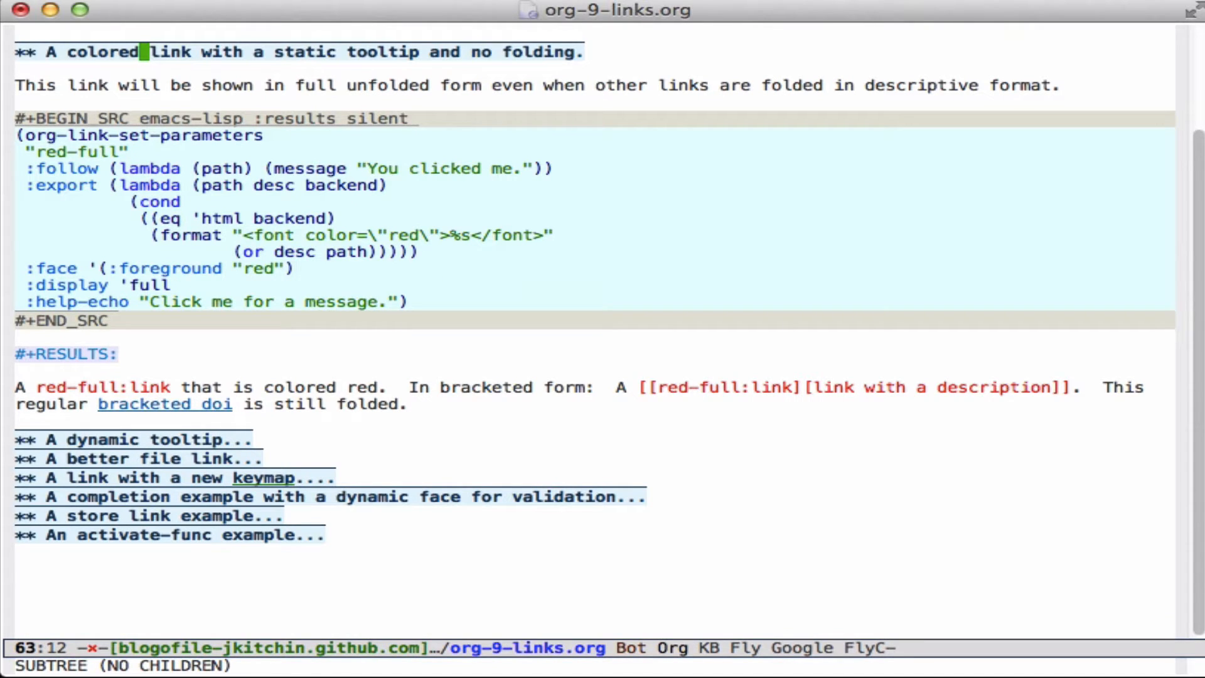
mouse_move(776, 403)
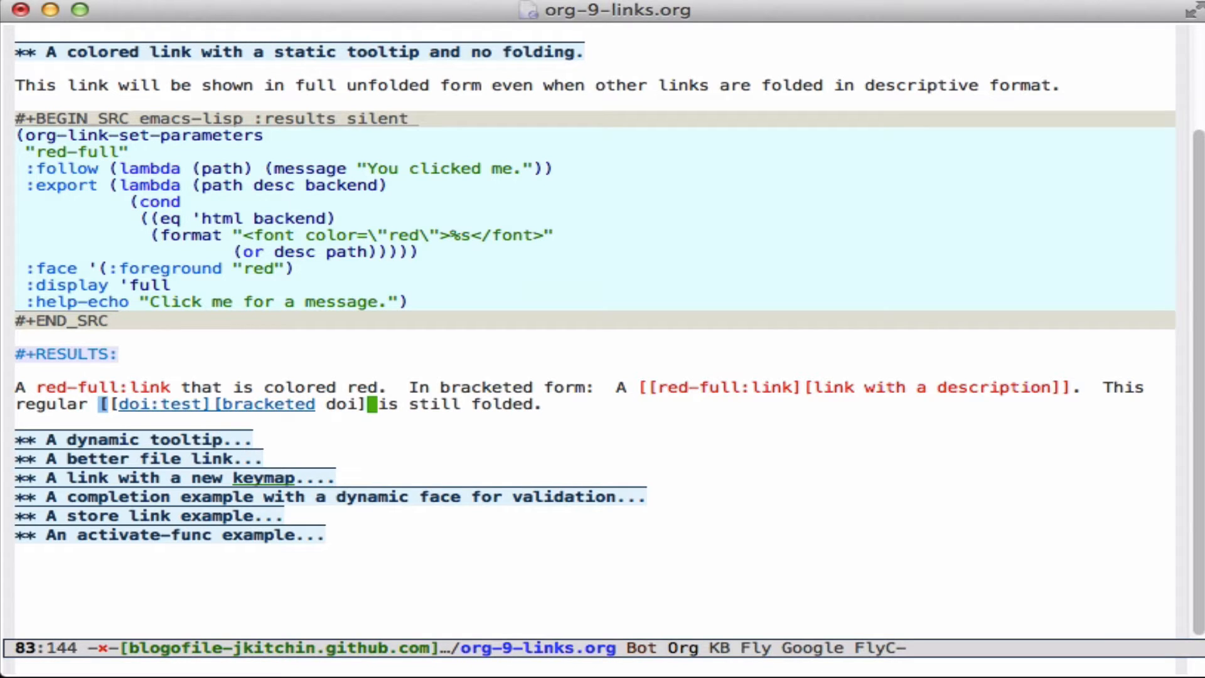
Expand the 'static tooltip and no folding' heading to show red-full links in full bracketed form
click(177, 404)
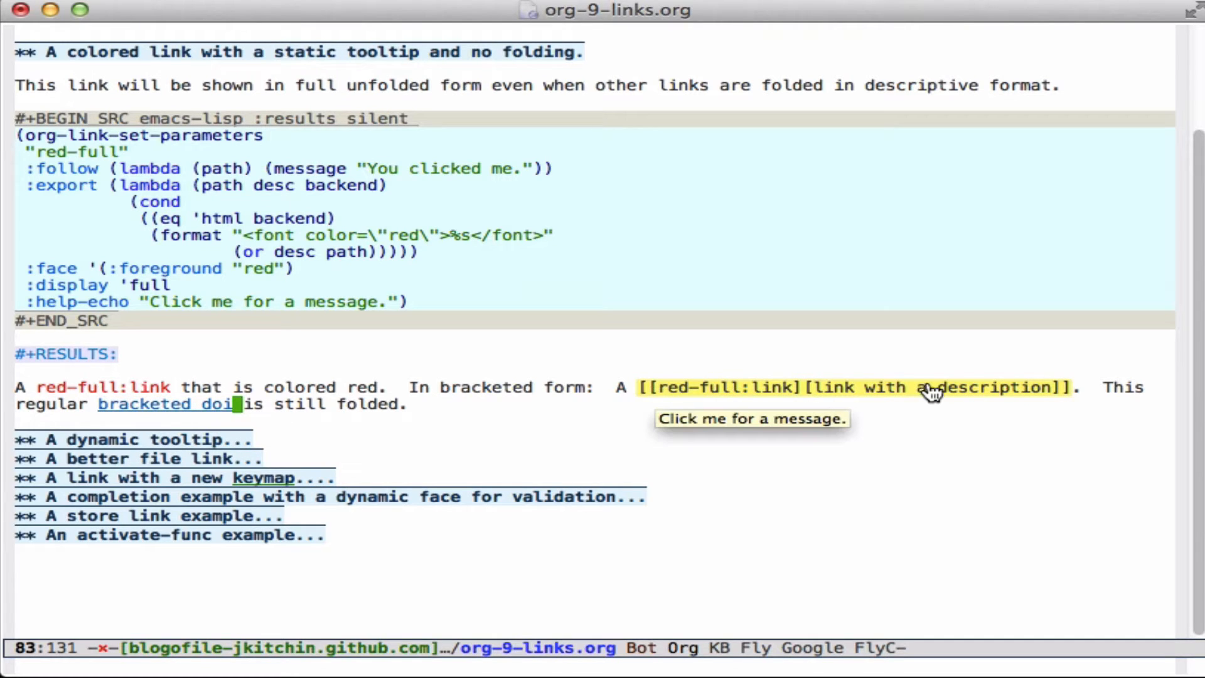
mouse_move(459, 344)
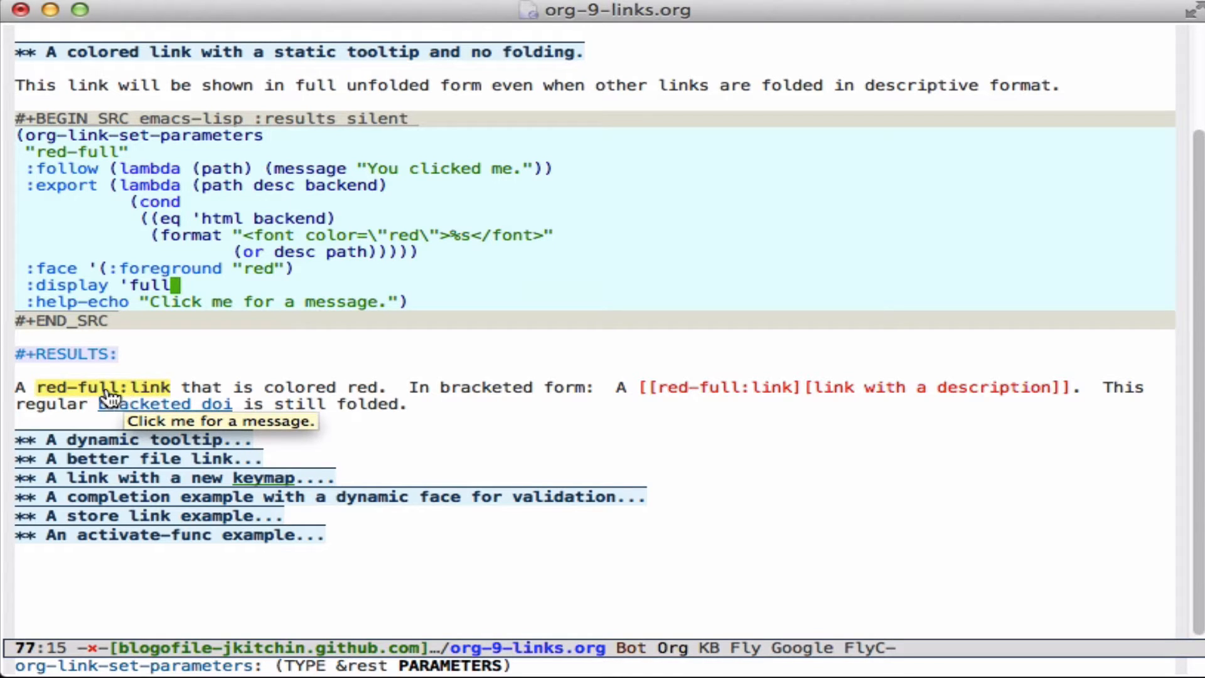
mouse_move(775, 387)
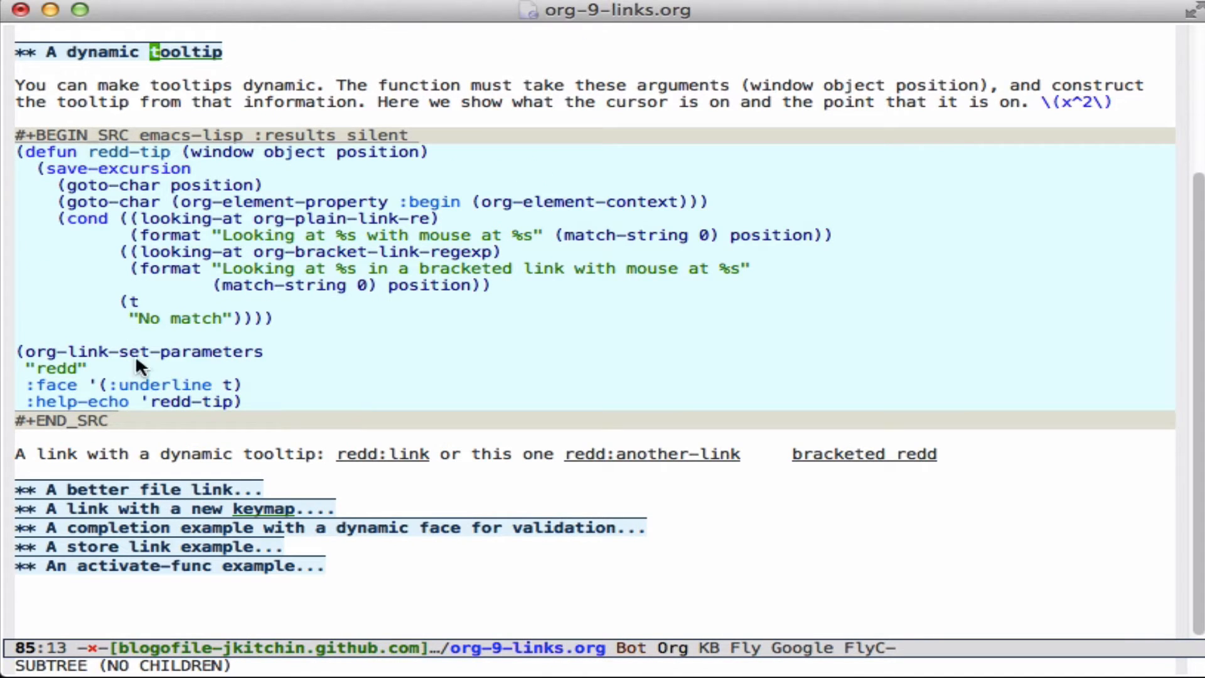
mouse_move(287, 151)
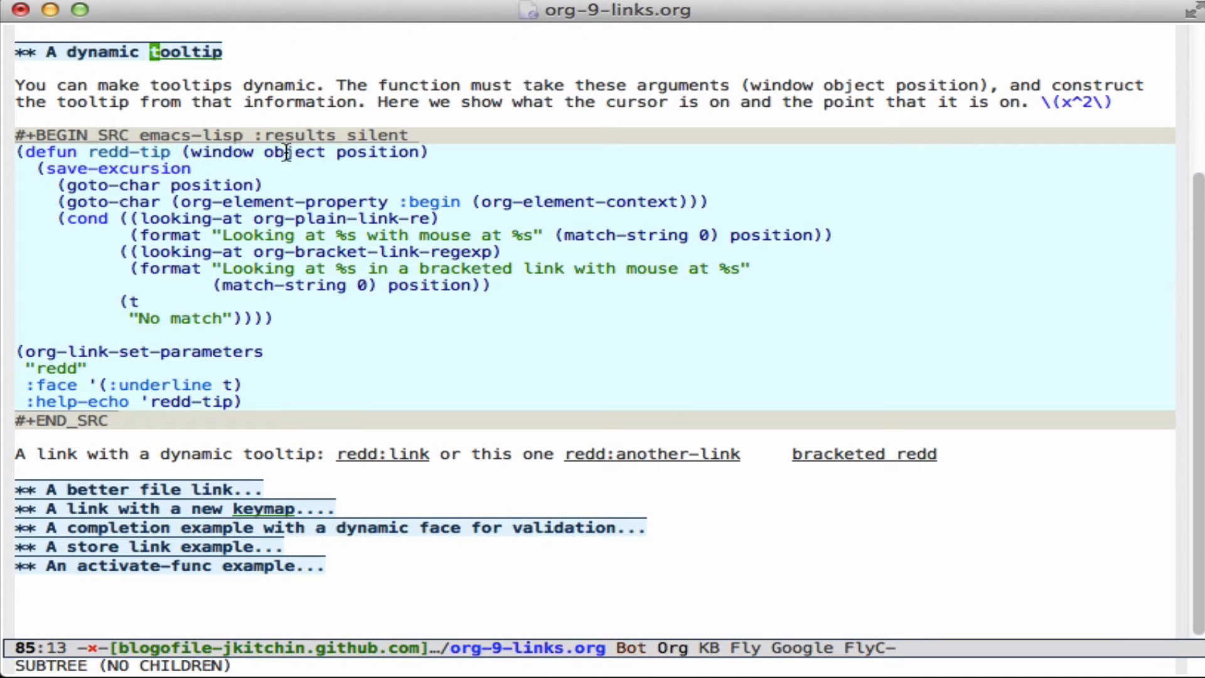
mouse_move(361, 152)
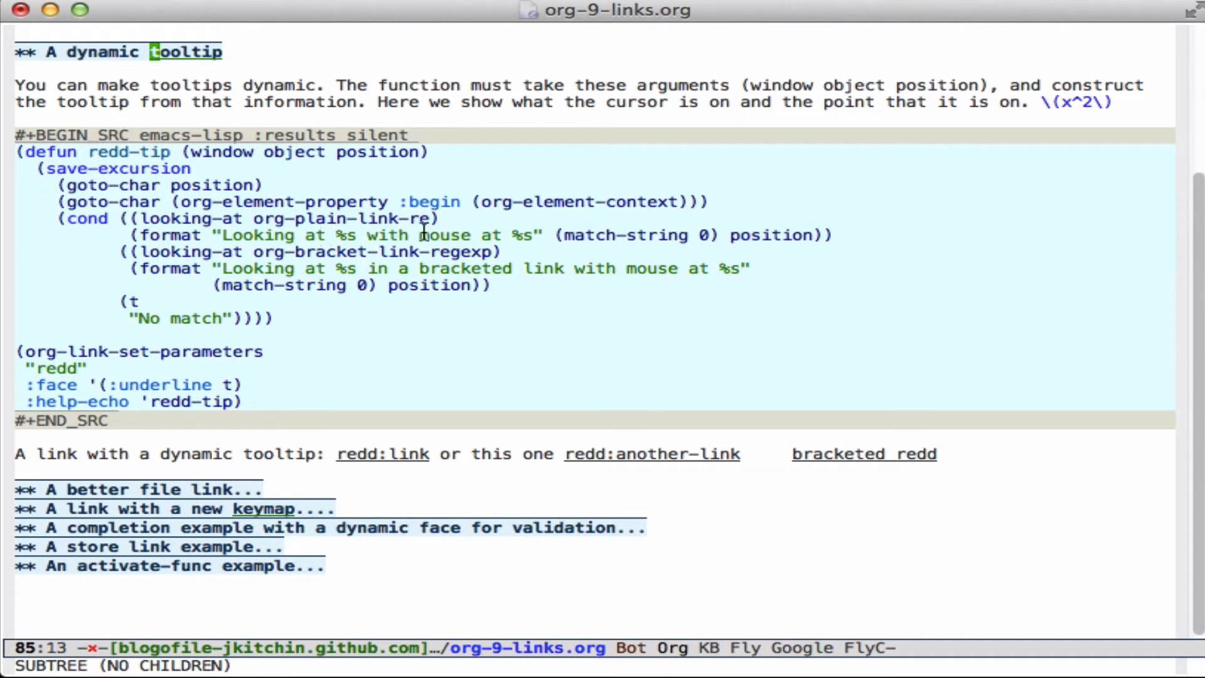
mouse_move(647, 241)
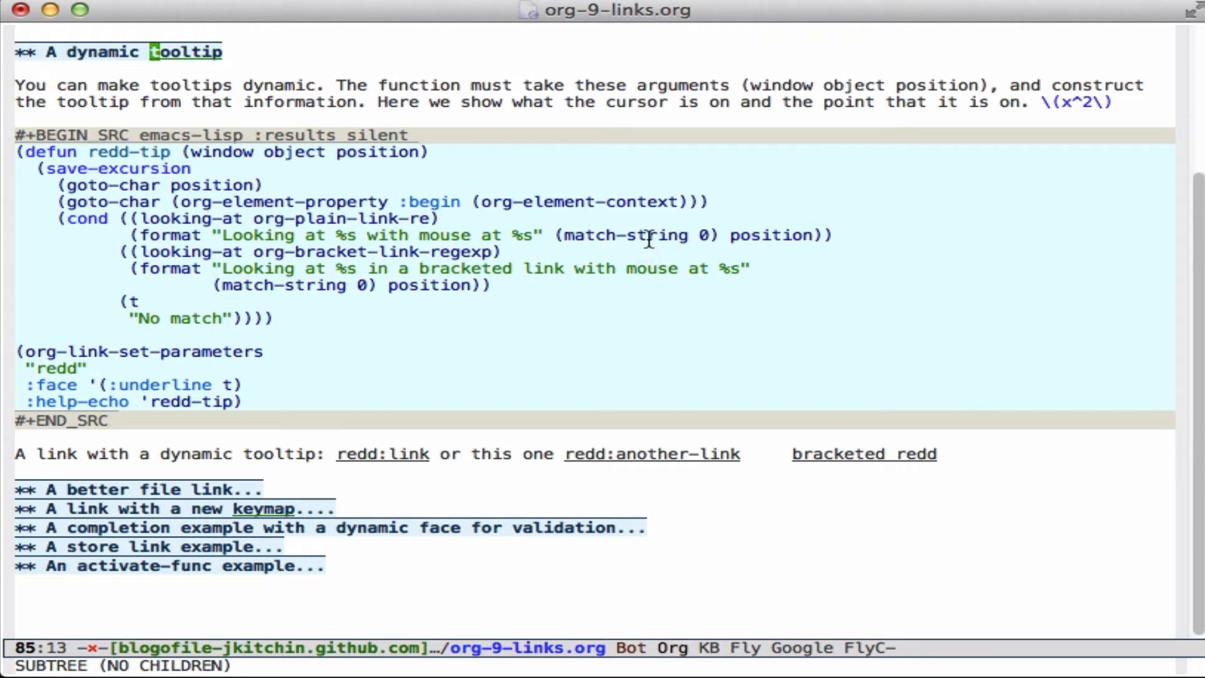
mouse_move(757, 238)
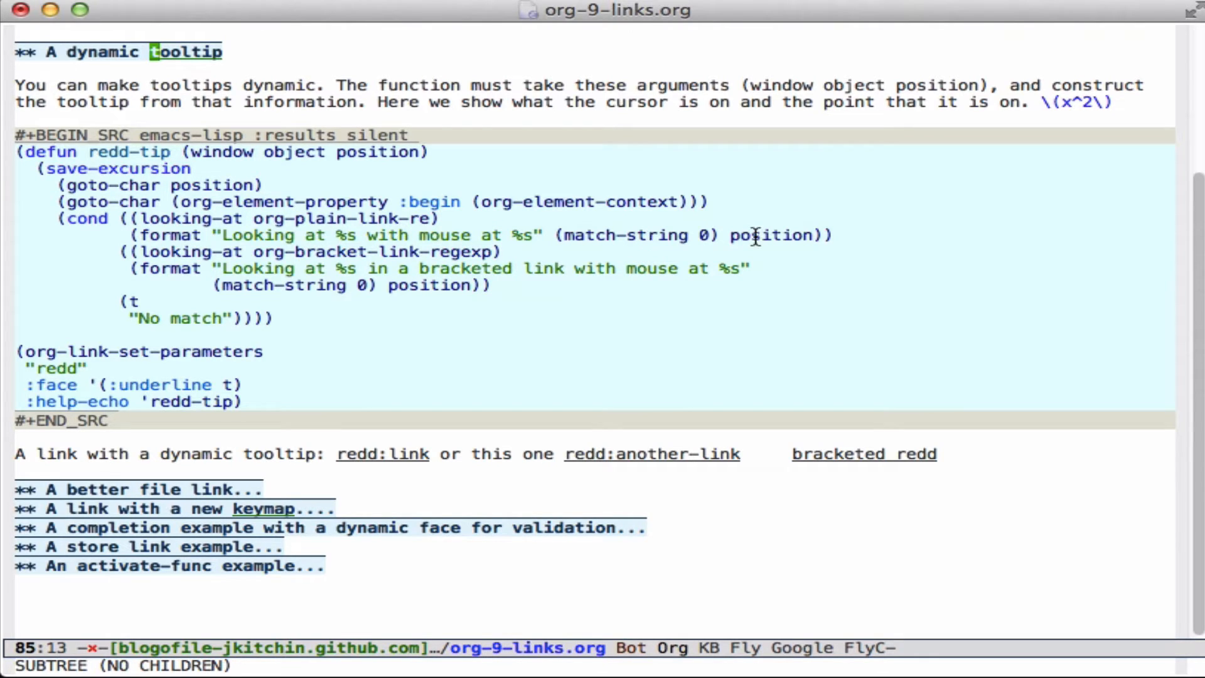
mouse_move(381, 453)
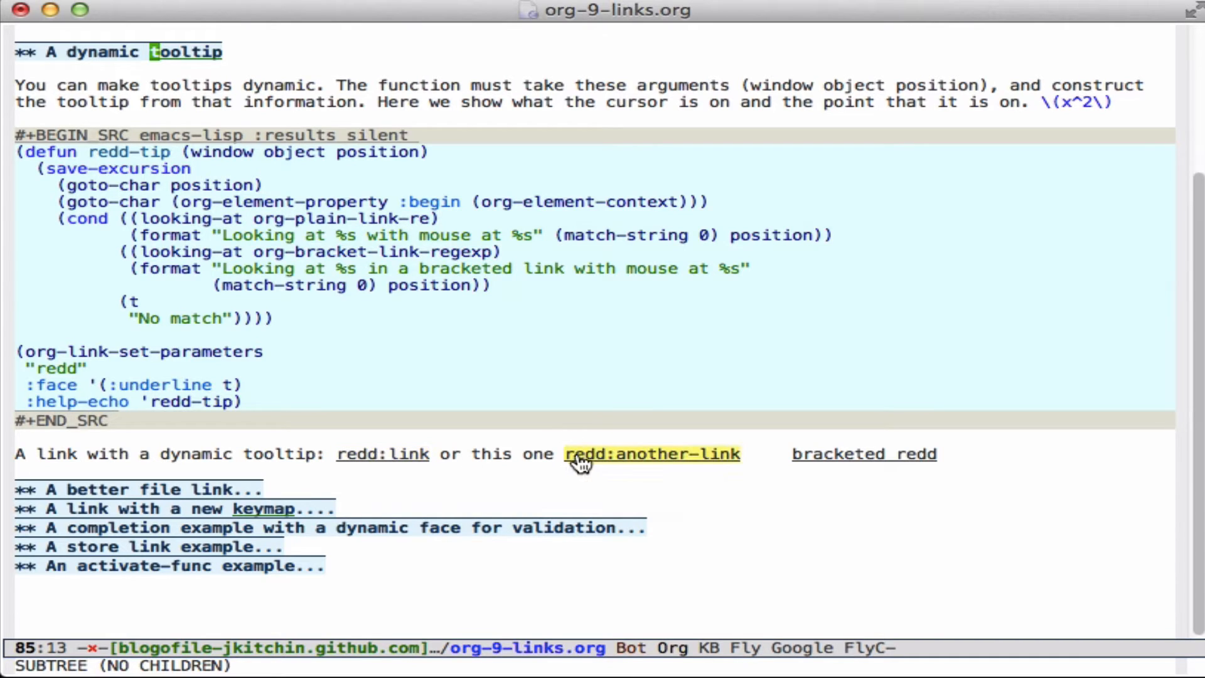
mouse_move(652, 457)
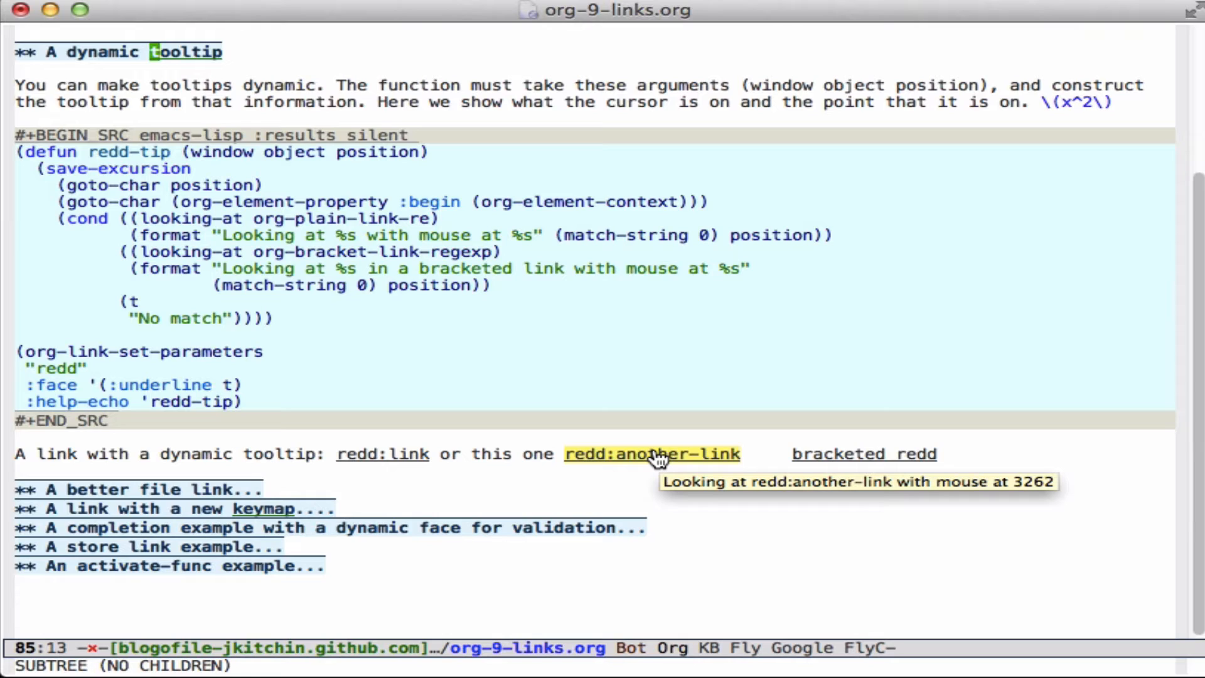
mouse_move(651, 454)
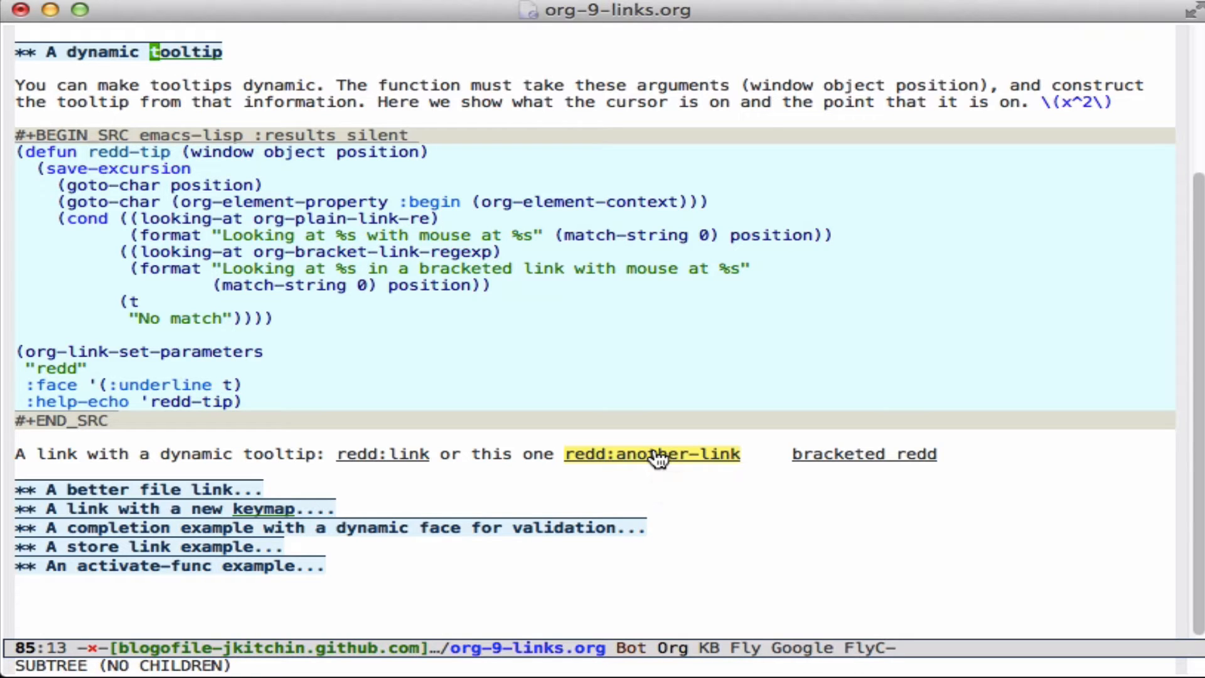
mouse_move(229, 492)
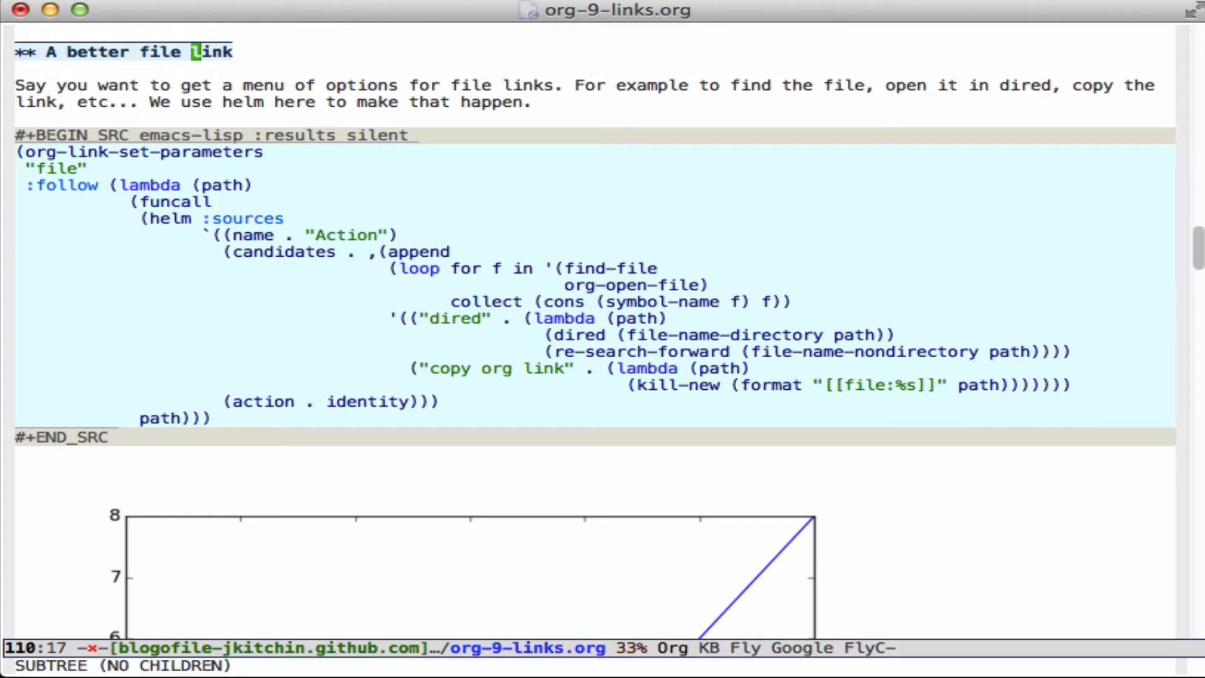
mouse_move(72, 176)
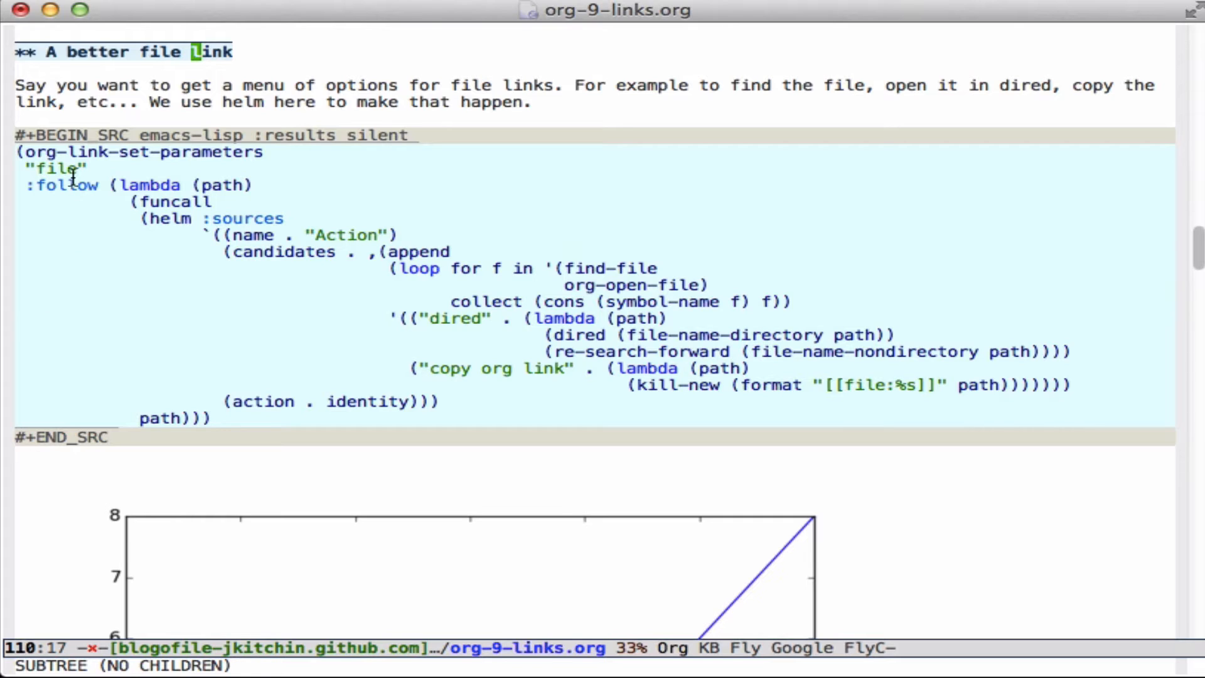
mouse_move(123, 185)
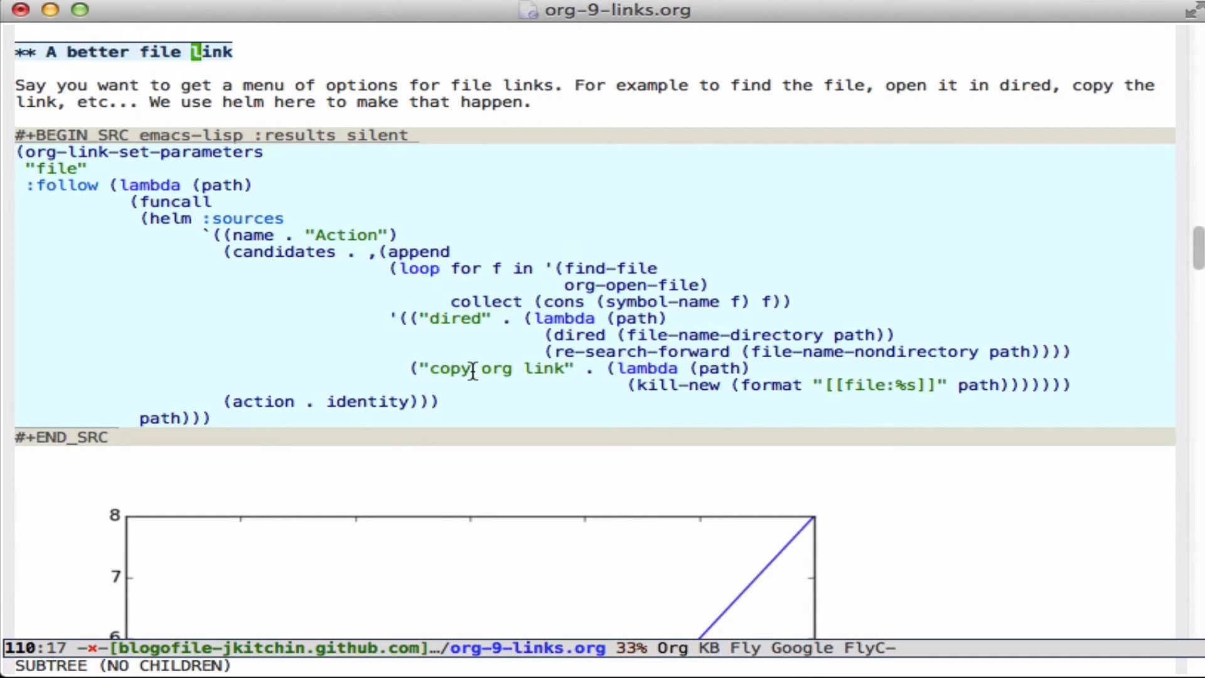
mouse_move(429, 537)
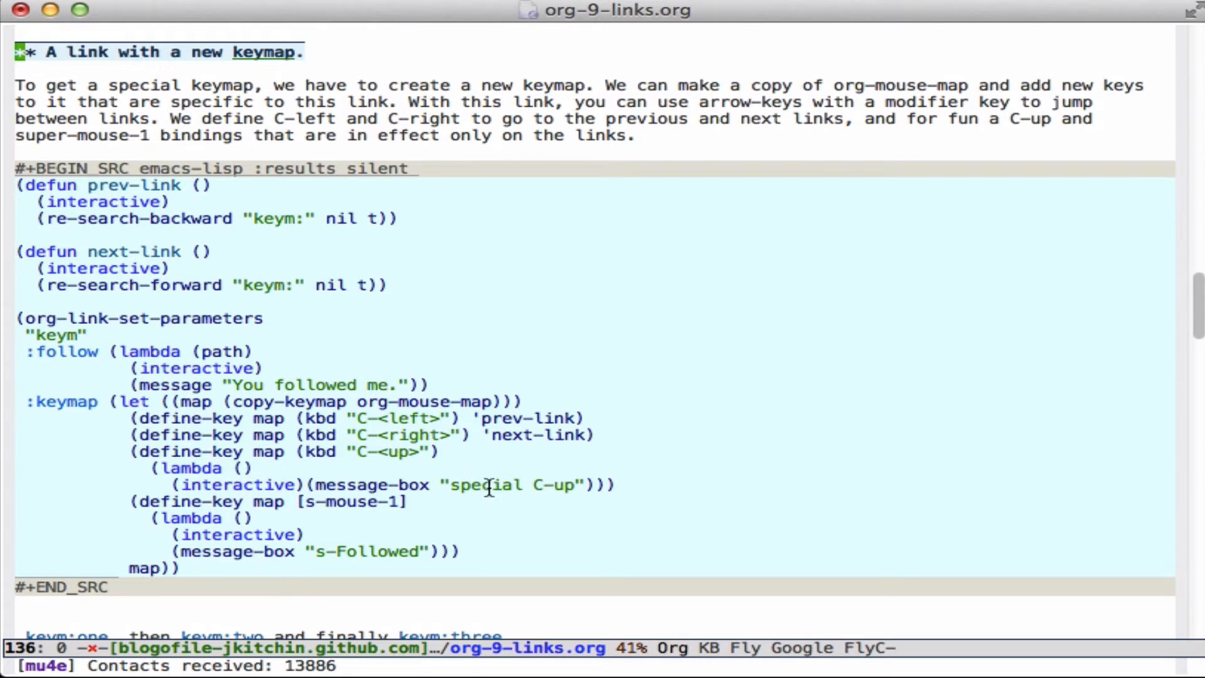
mouse_move(564, 398)
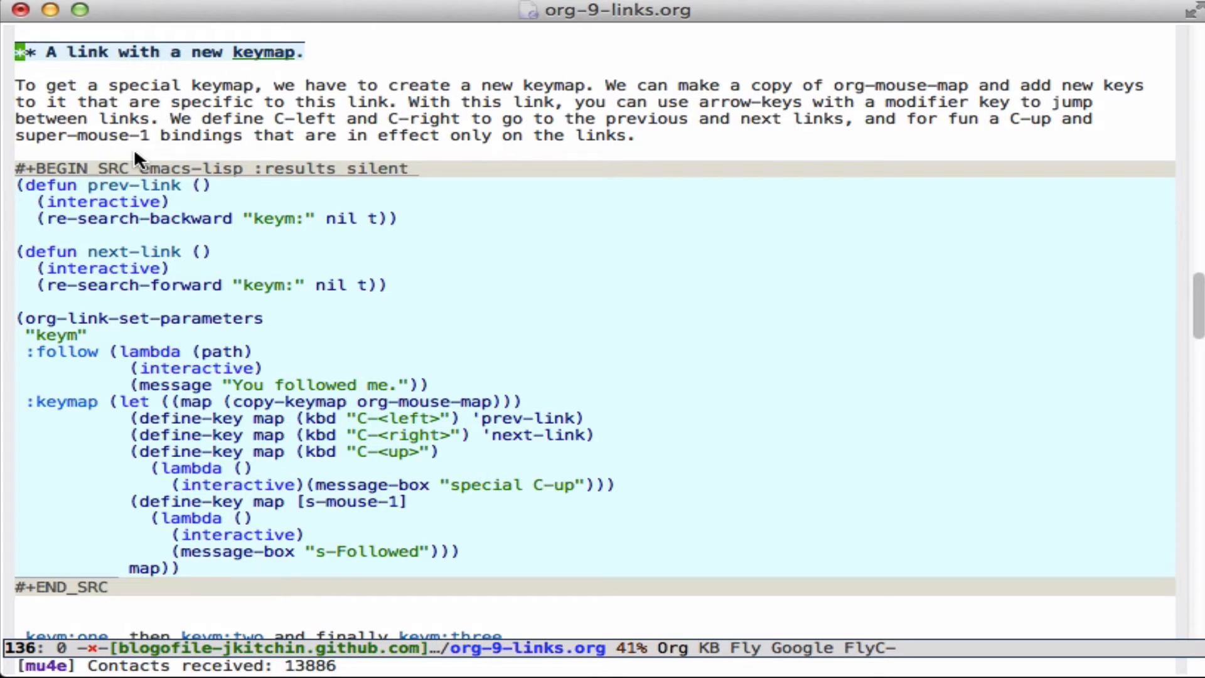
mouse_move(160, 207)
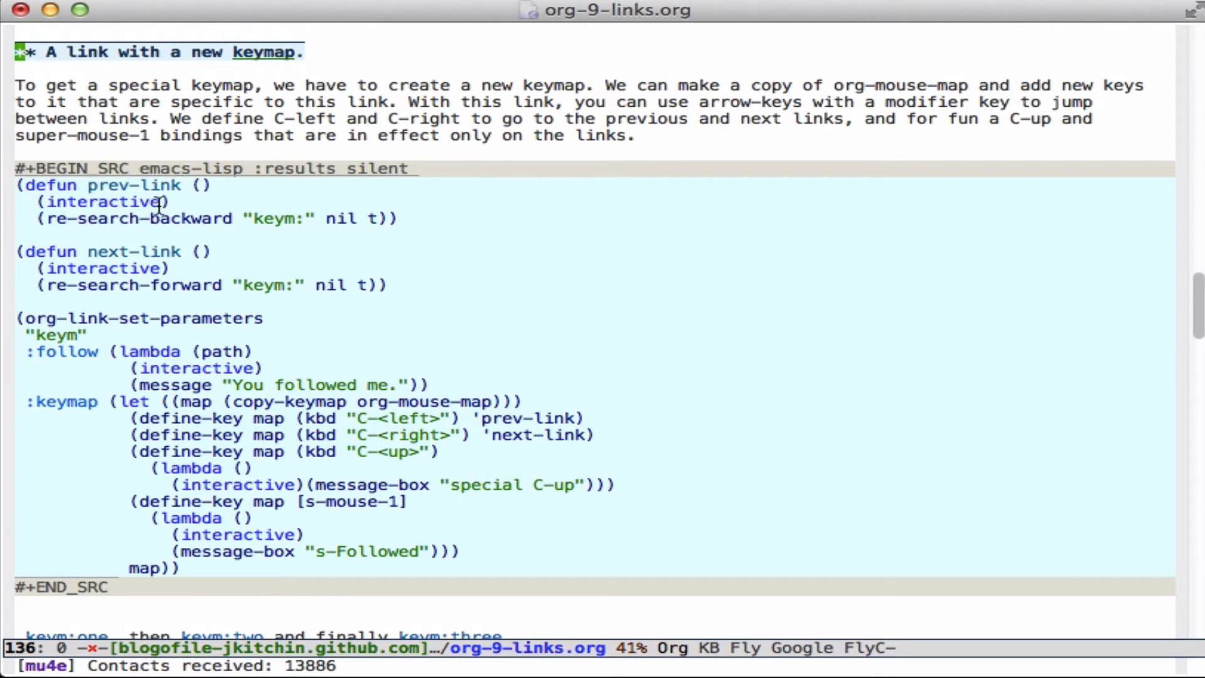
mouse_move(138, 218)
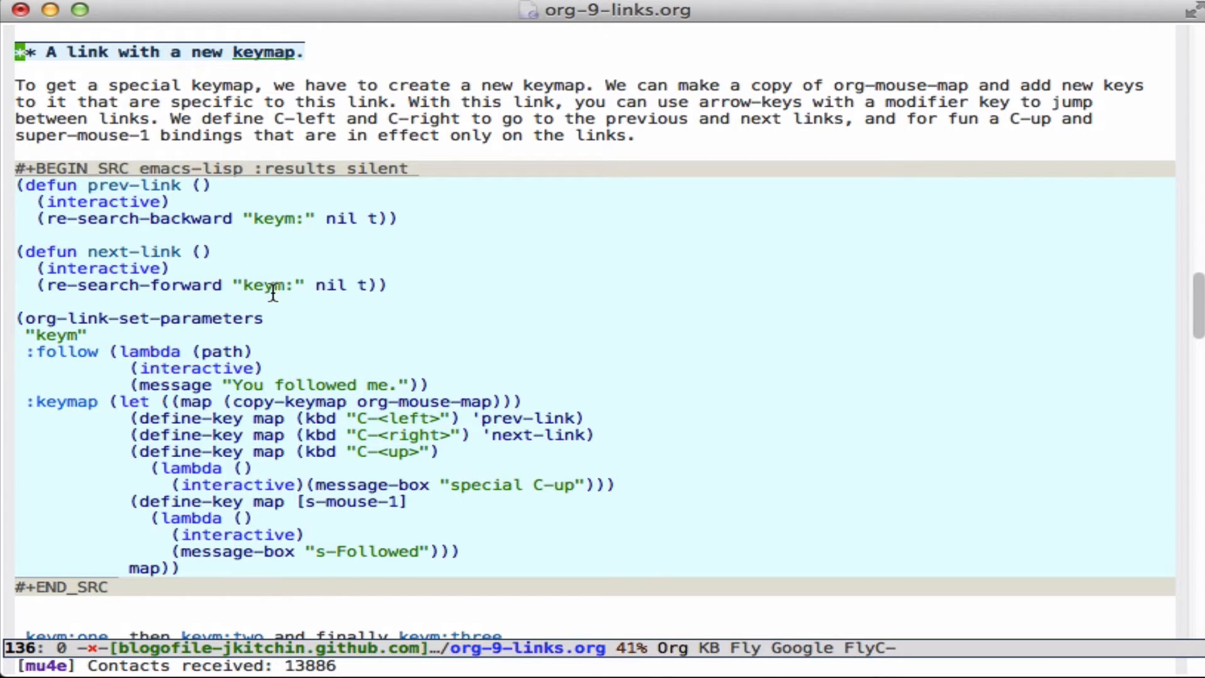
mouse_move(30, 401)
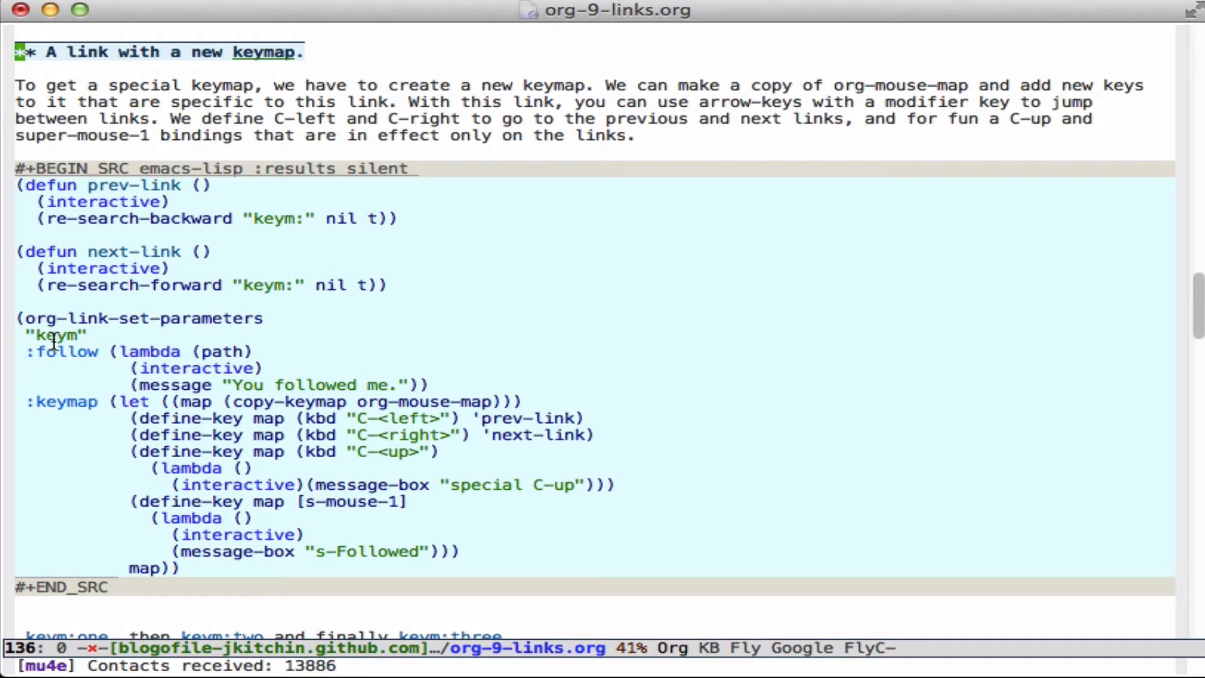
mouse_move(394, 418)
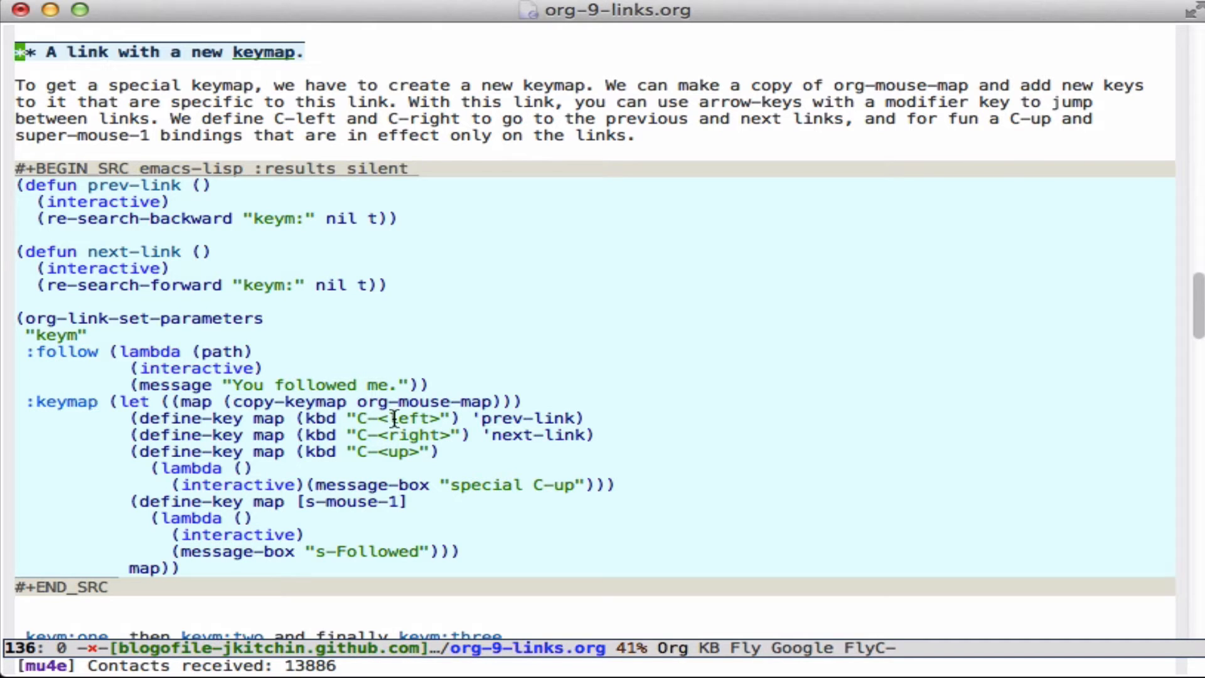
mouse_move(398, 443)
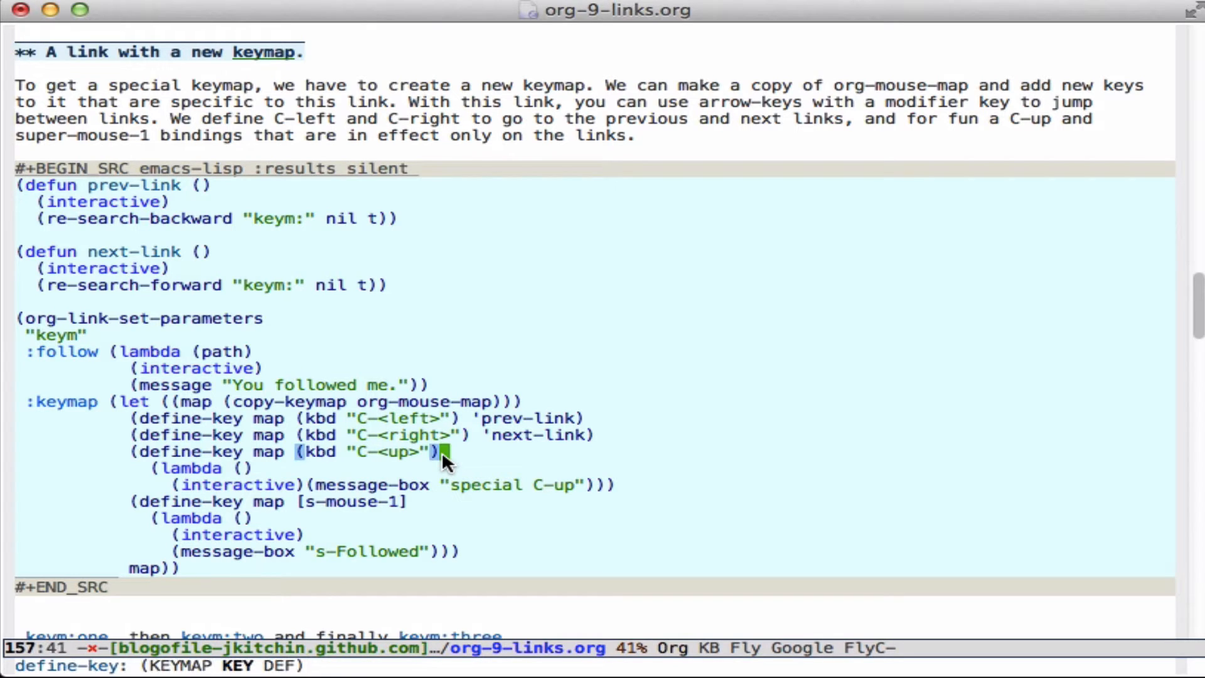
mouse_move(289, 529)
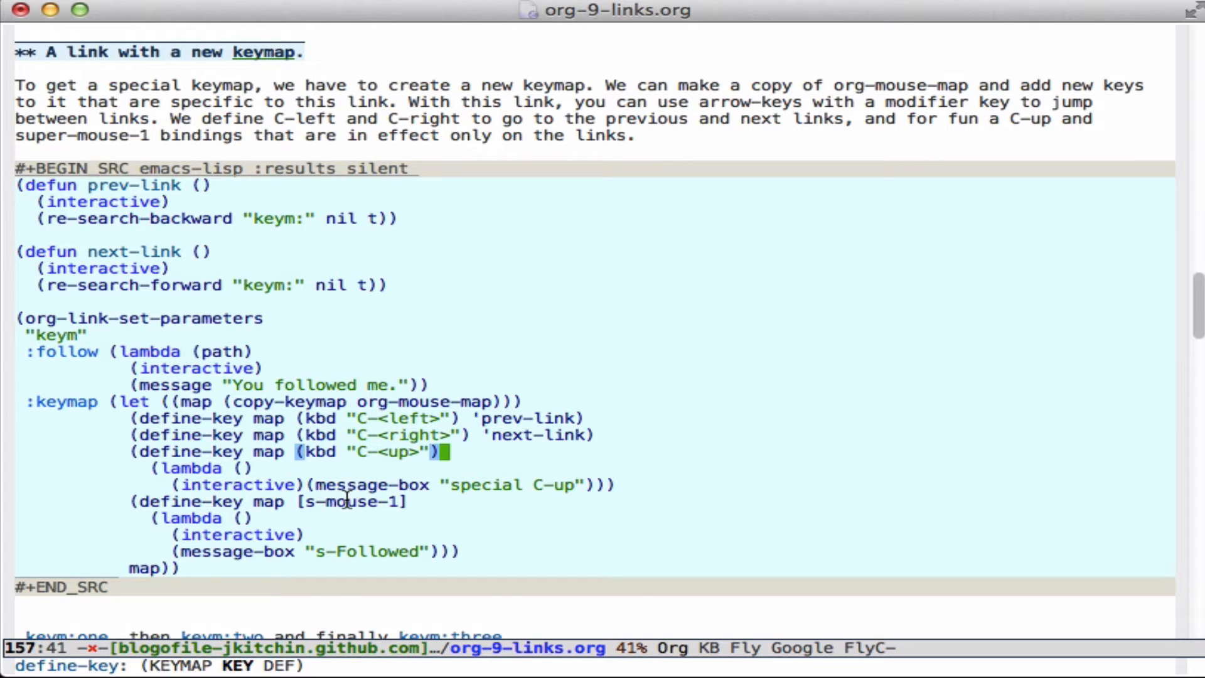
Trigger the C-up and s-mouse-1 bindings on keym:one, dismissing each custom message box
scroll(down, 3)
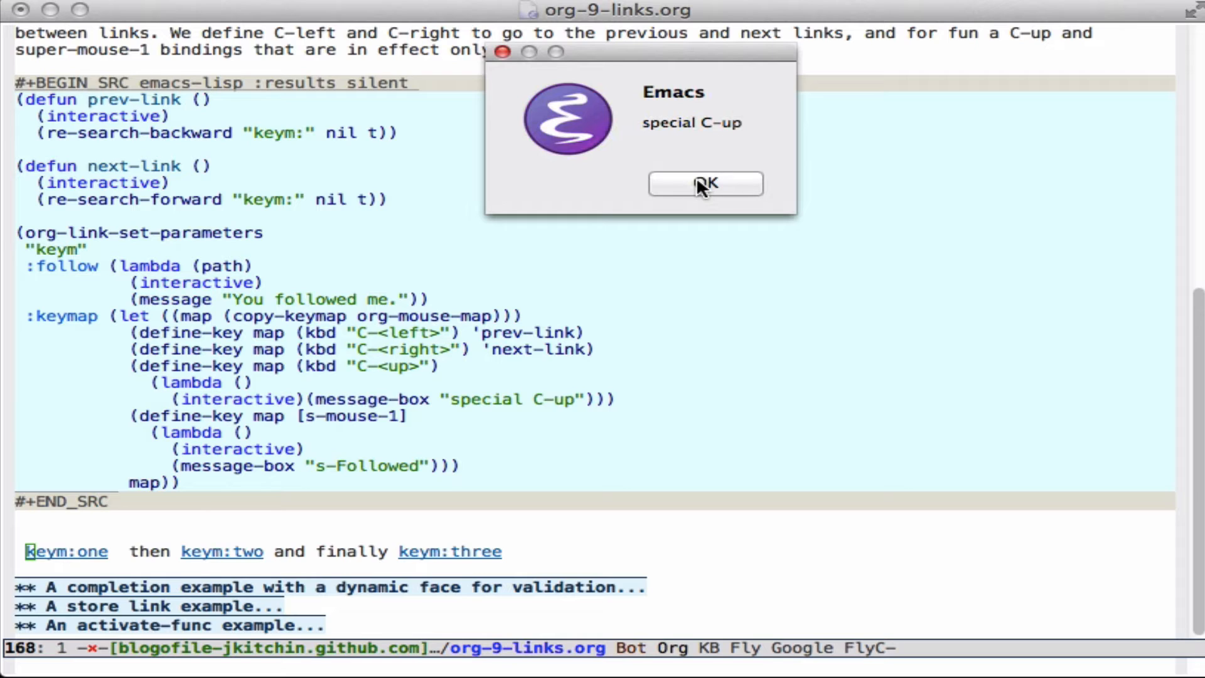
click(704, 184)
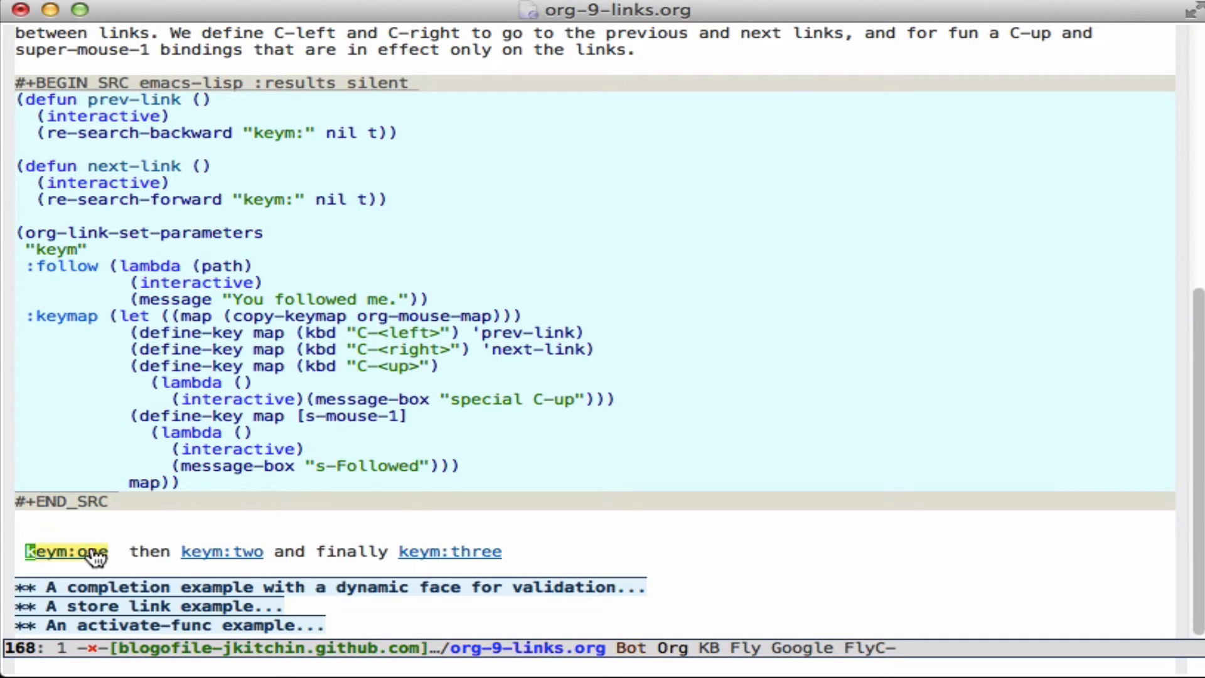
click(64, 551)
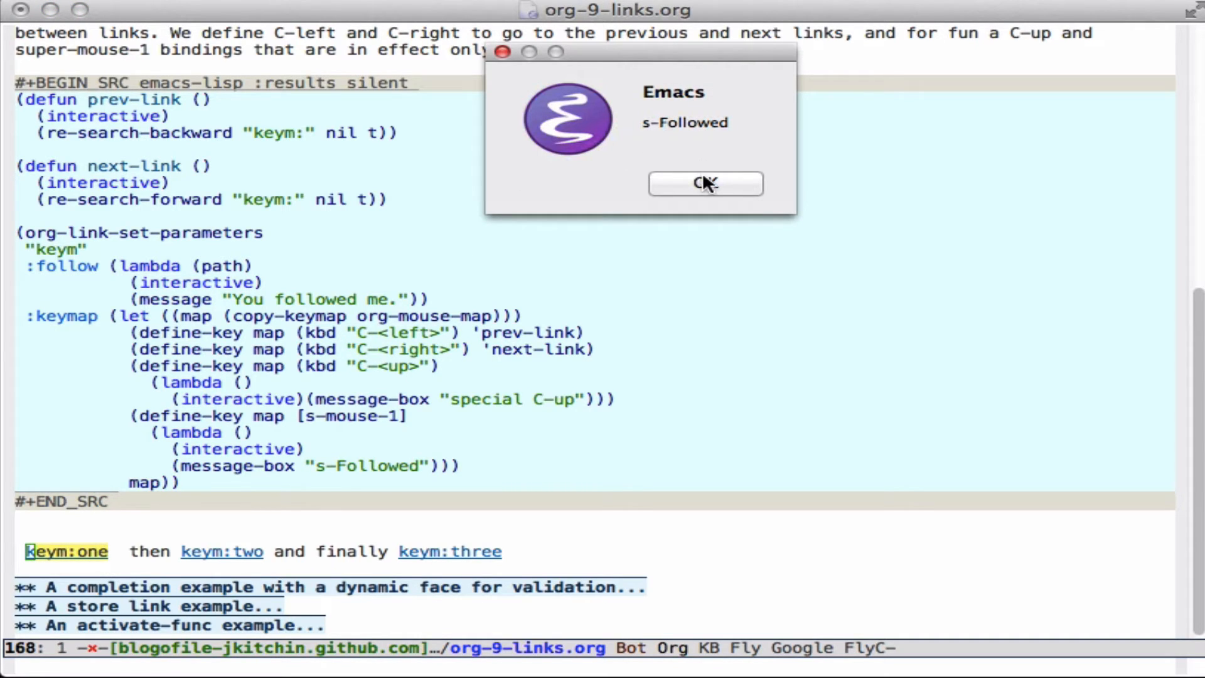
click(704, 183)
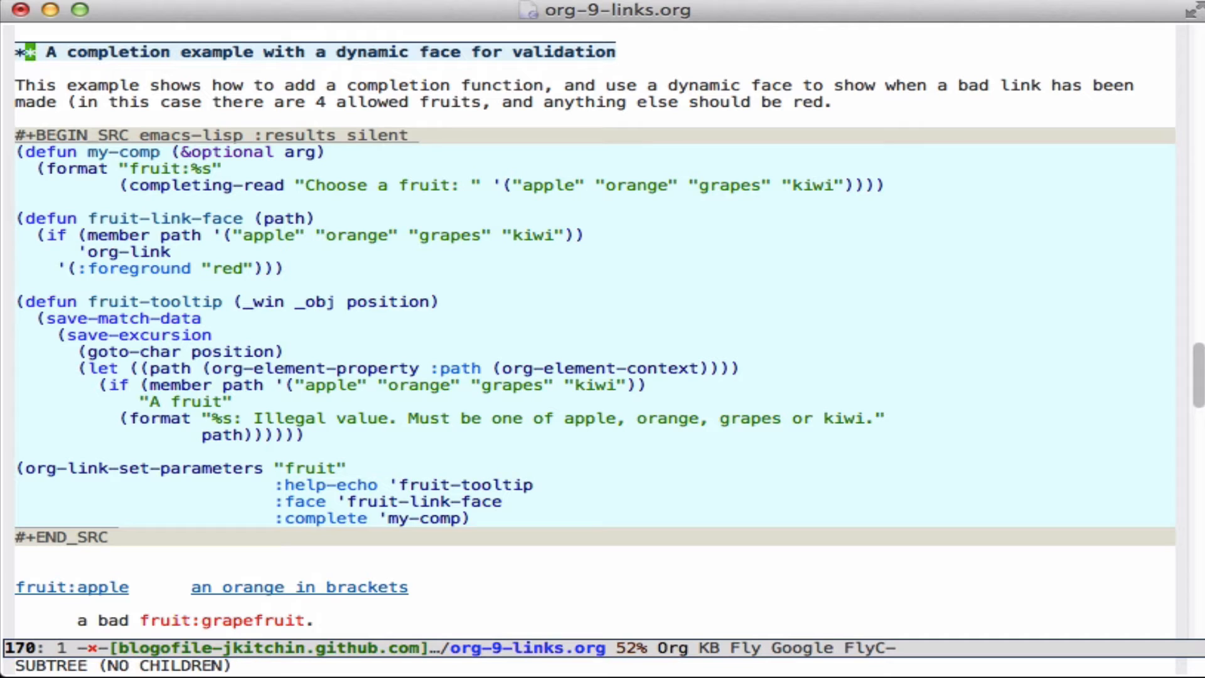
mouse_move(111, 159)
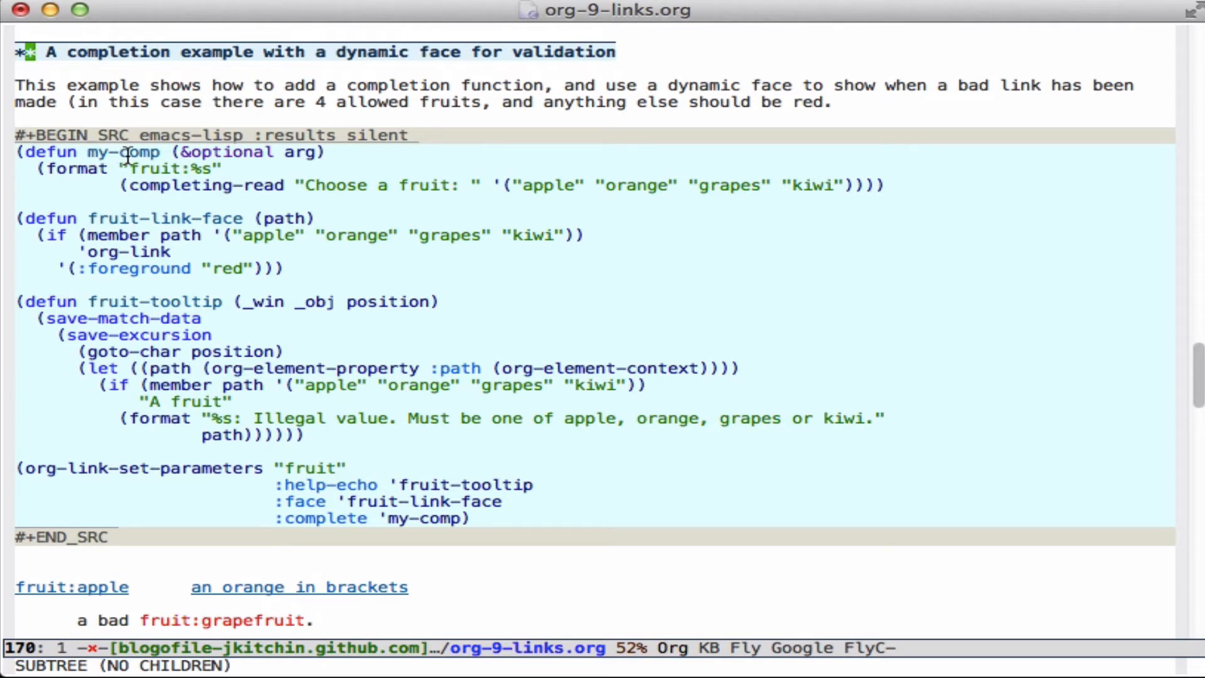
mouse_move(152, 172)
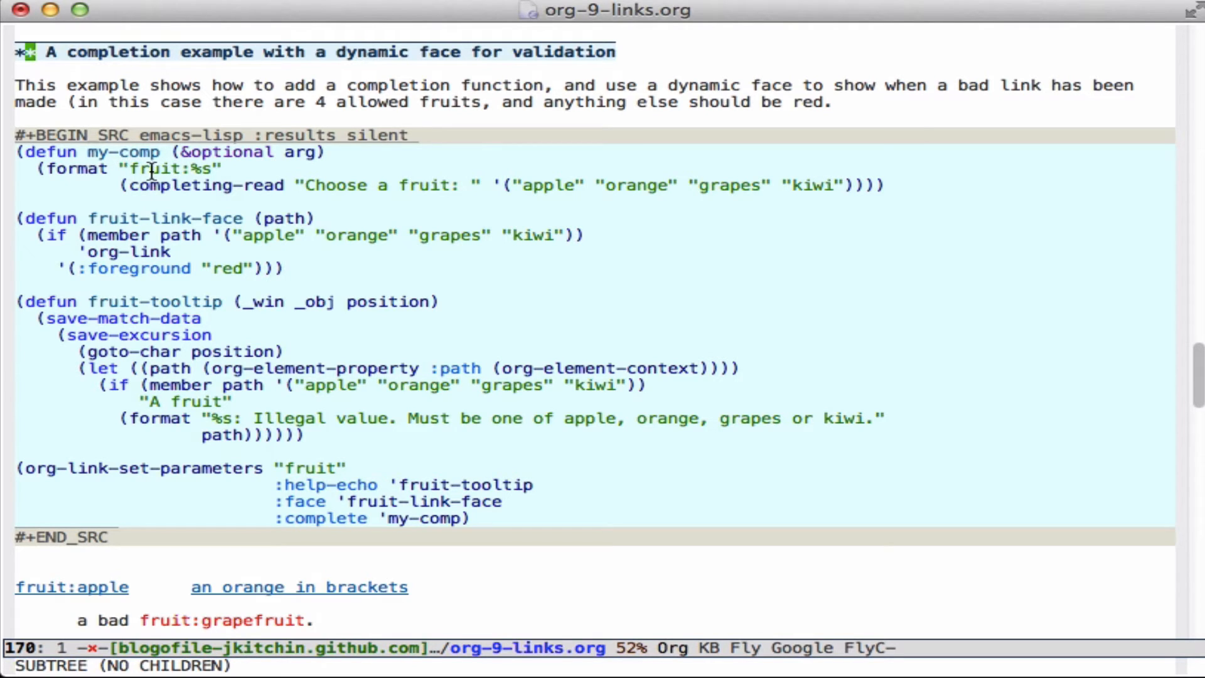
mouse_move(565, 192)
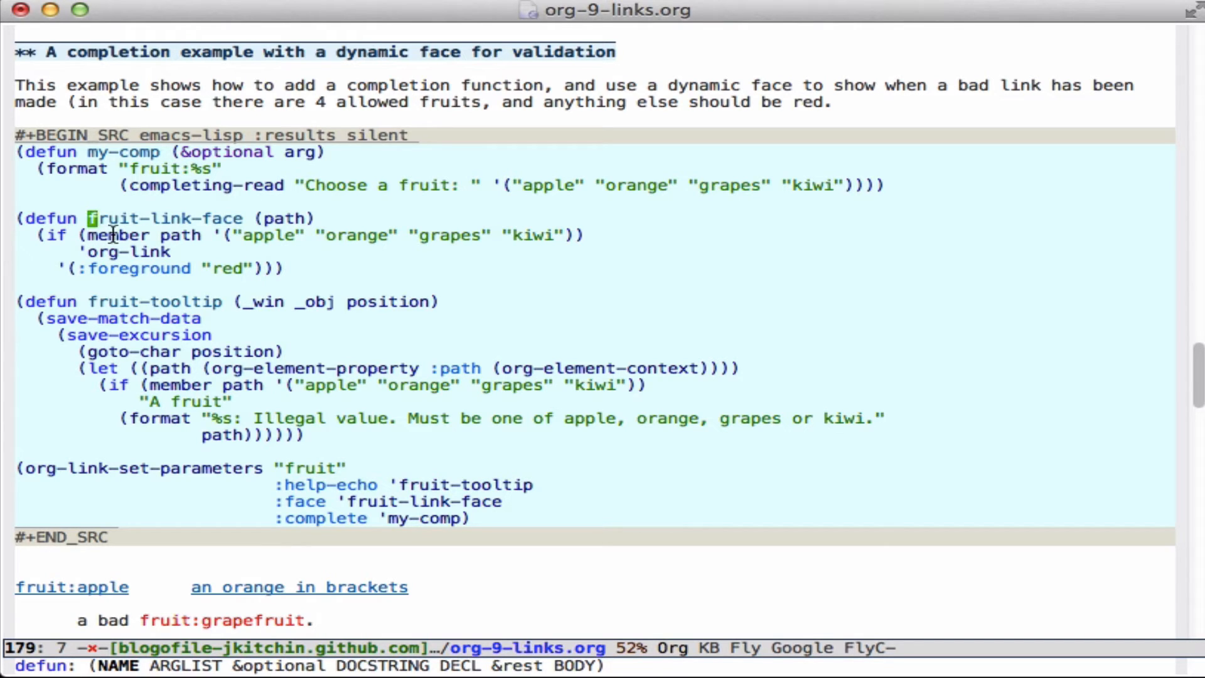
mouse_move(178, 238)
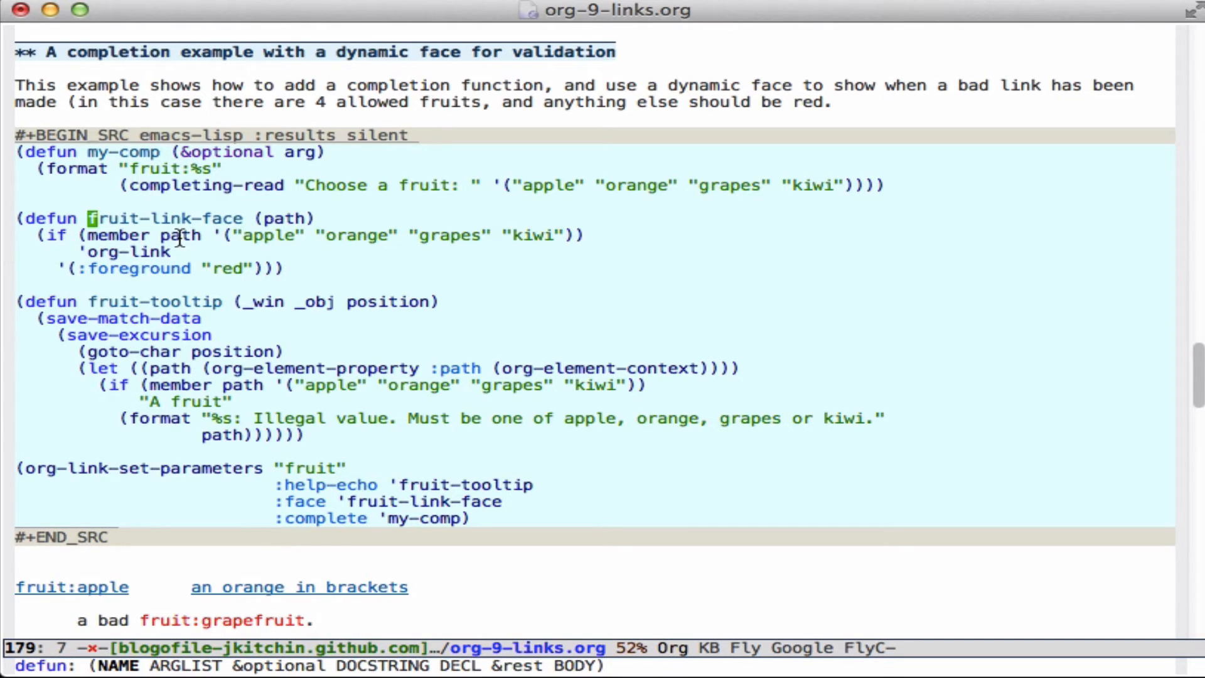
mouse_move(194, 266)
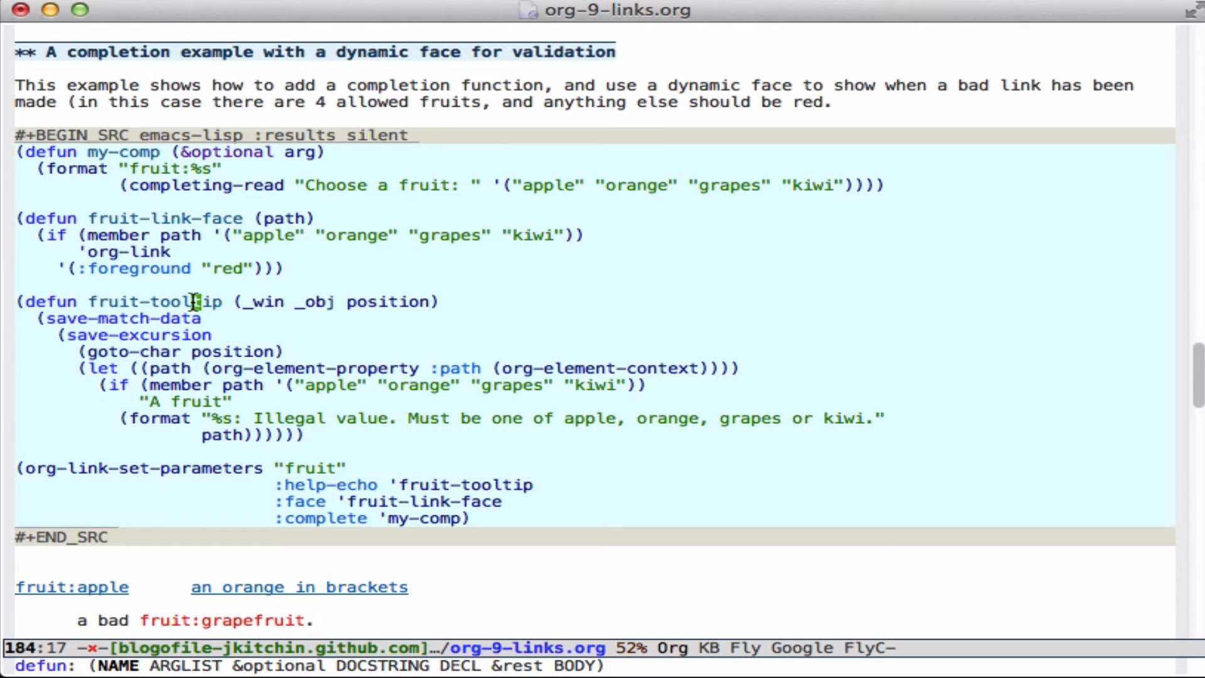
mouse_move(278, 480)
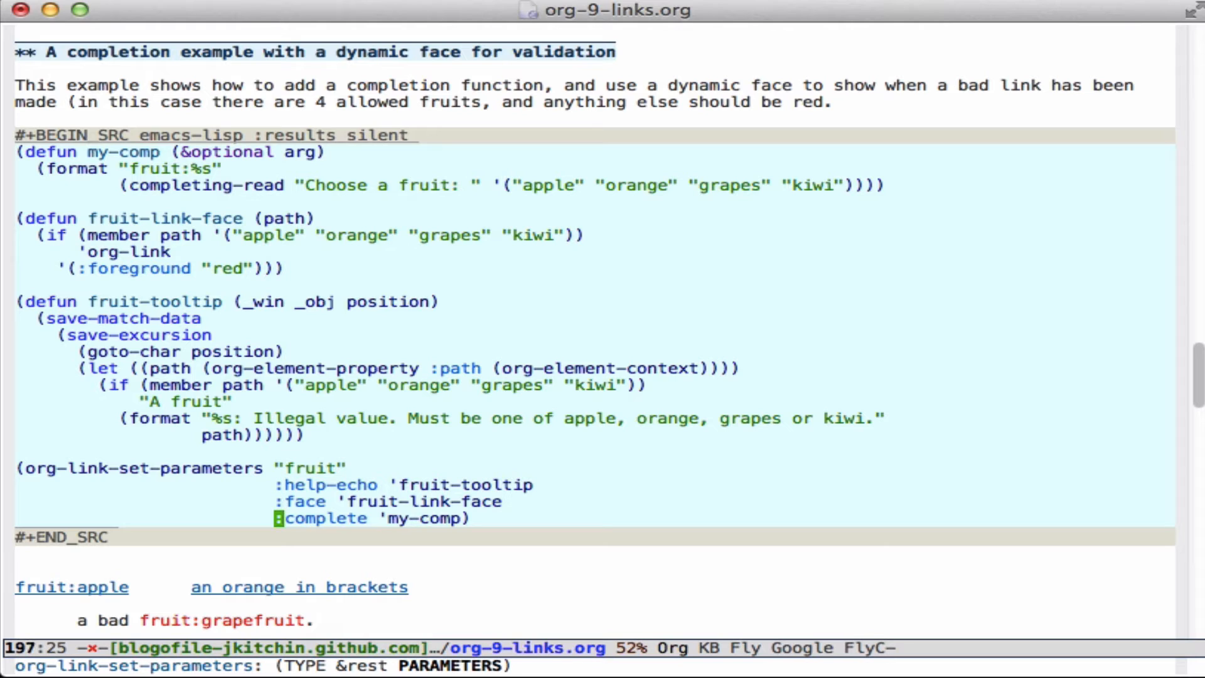
Add a valid fruit:kiwi link at the end of the 'a bad fruit:grapefruit.' line
click(61, 604)
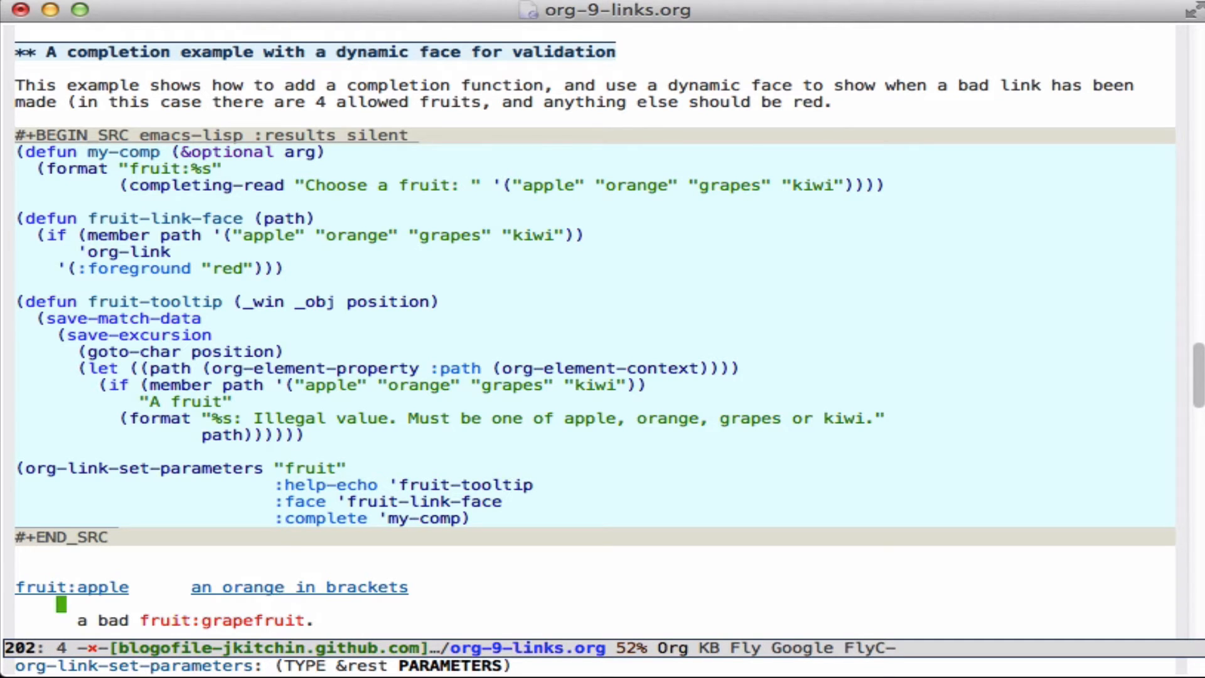
scroll(down, 3)
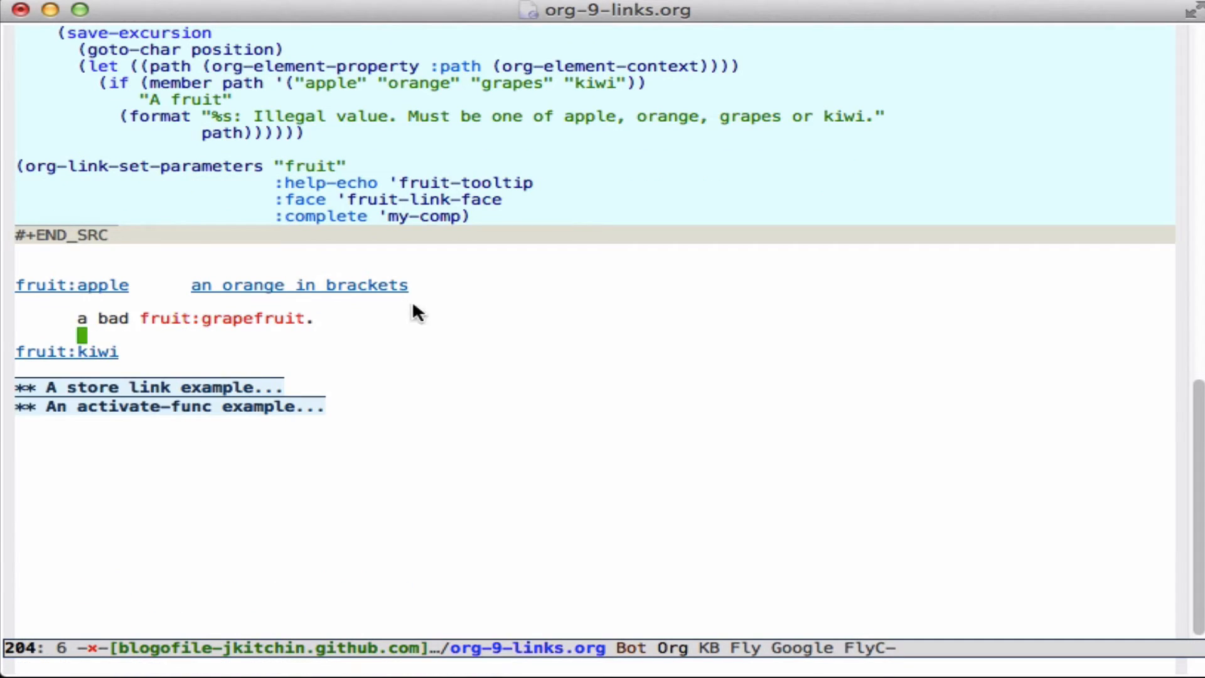
mouse_move(71, 285)
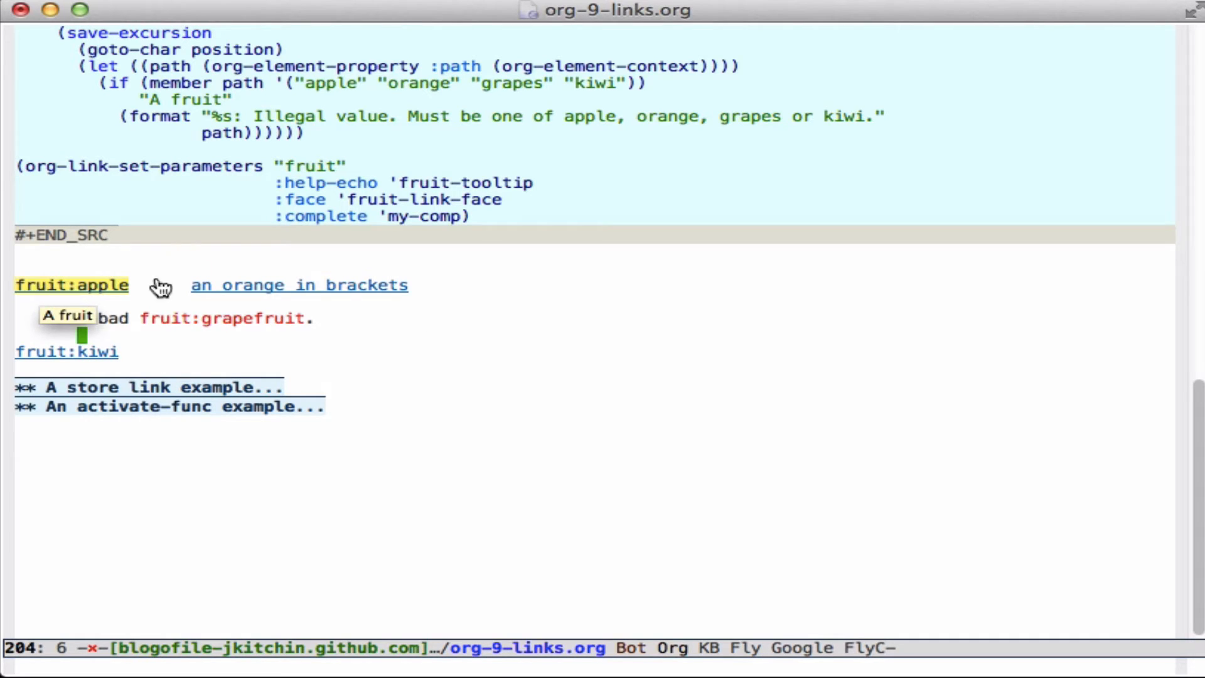
mouse_move(299, 285)
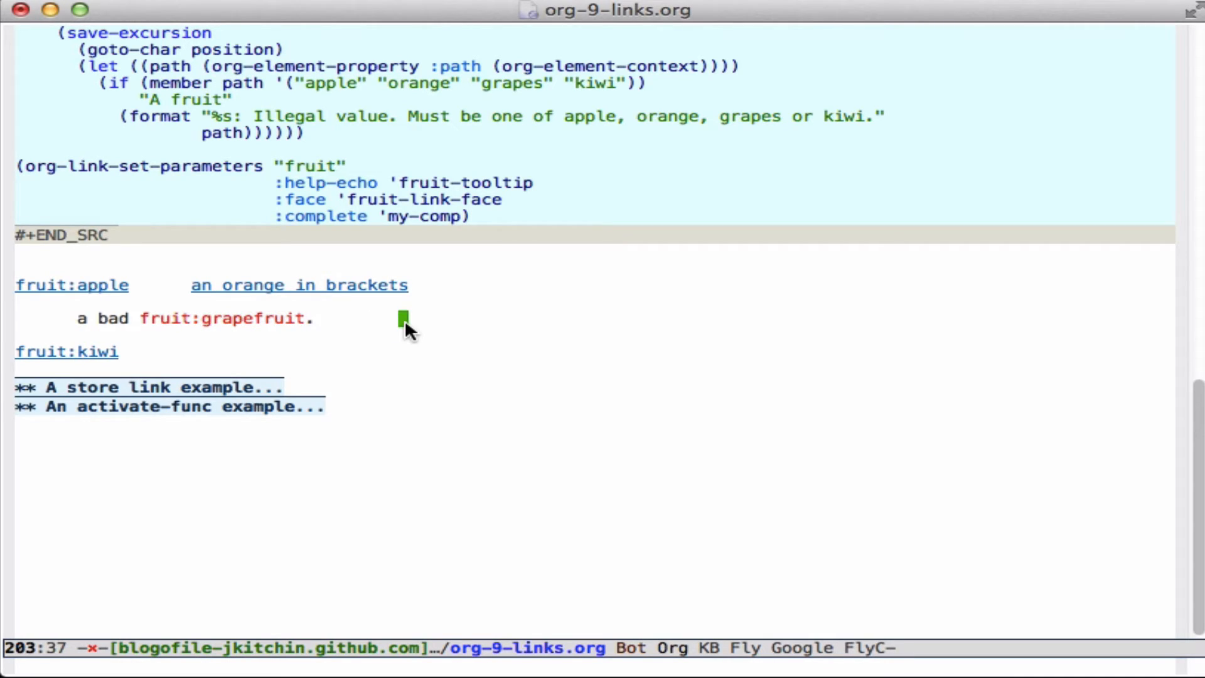
text(frui)
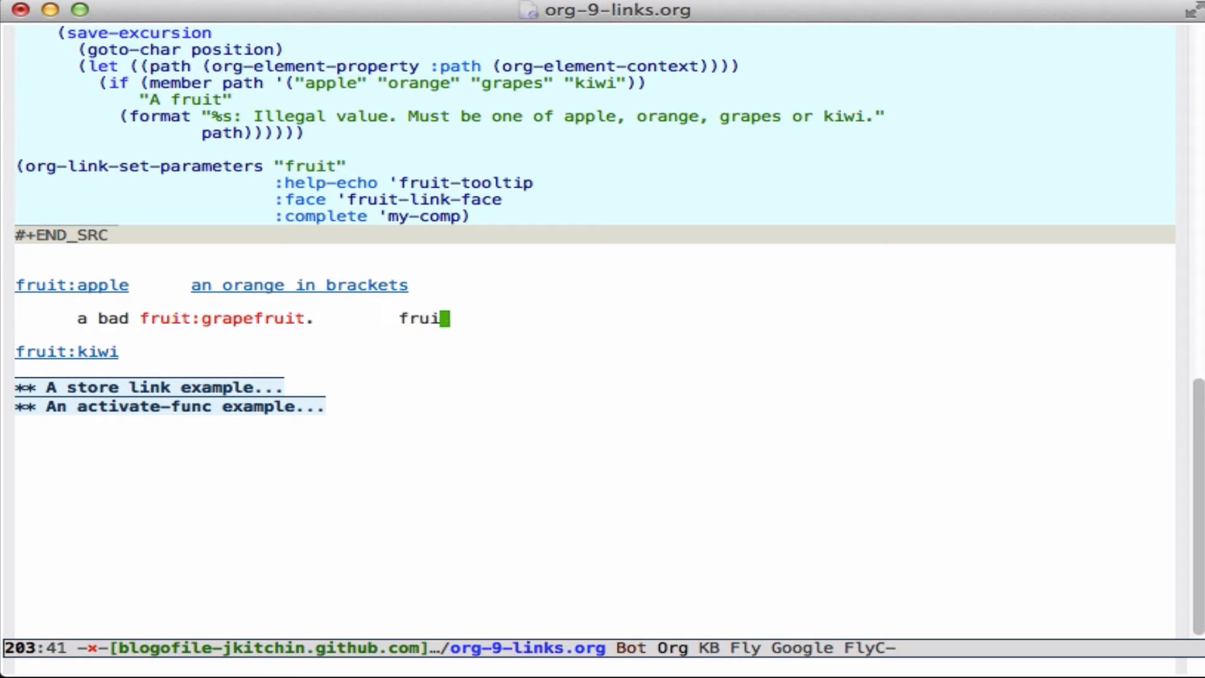
text(:ki)
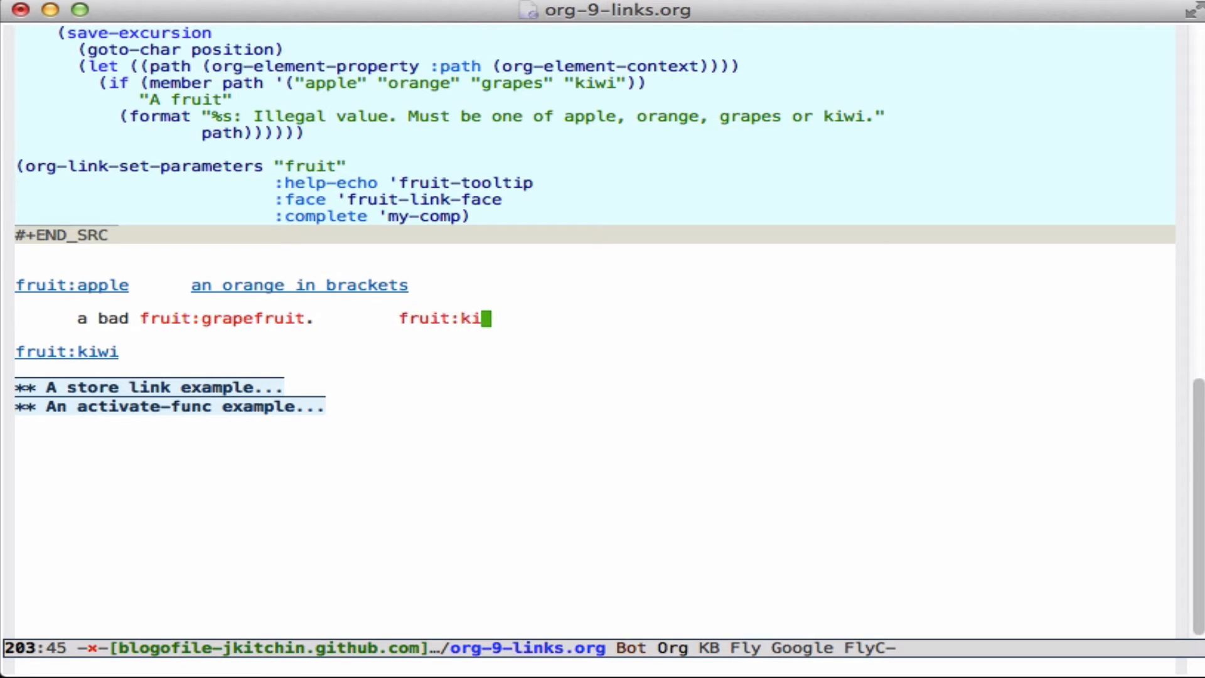
text(wi)
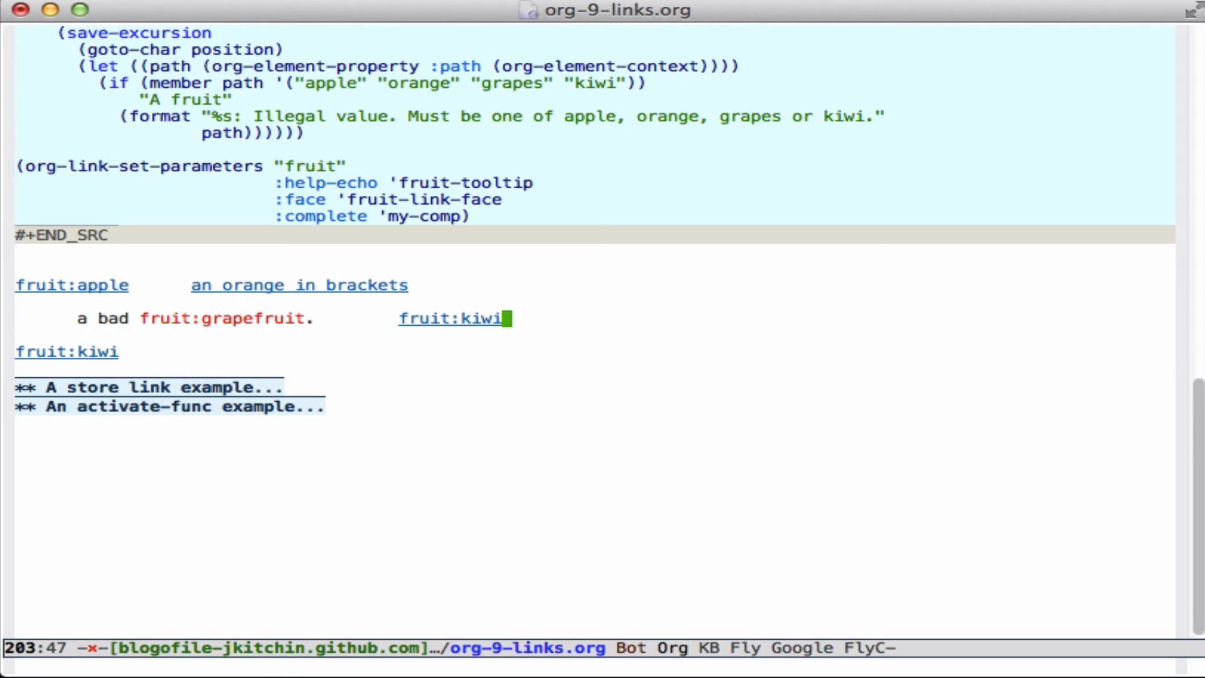
key(BackSpace)
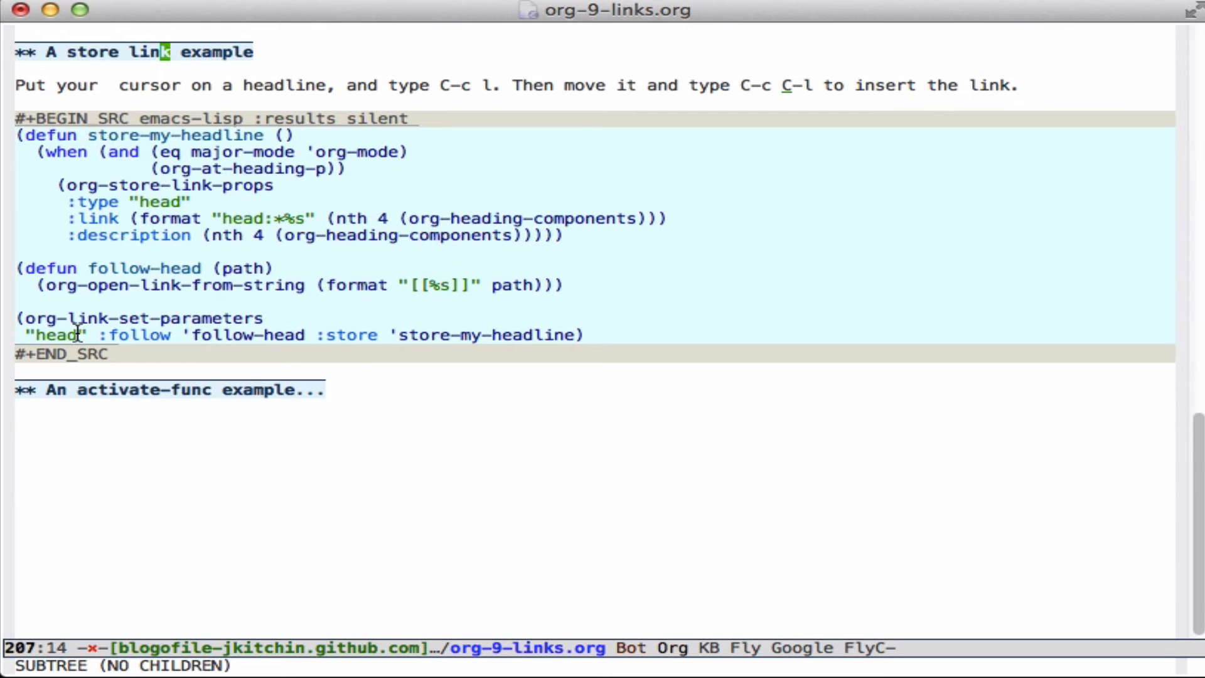
mouse_move(442, 338)
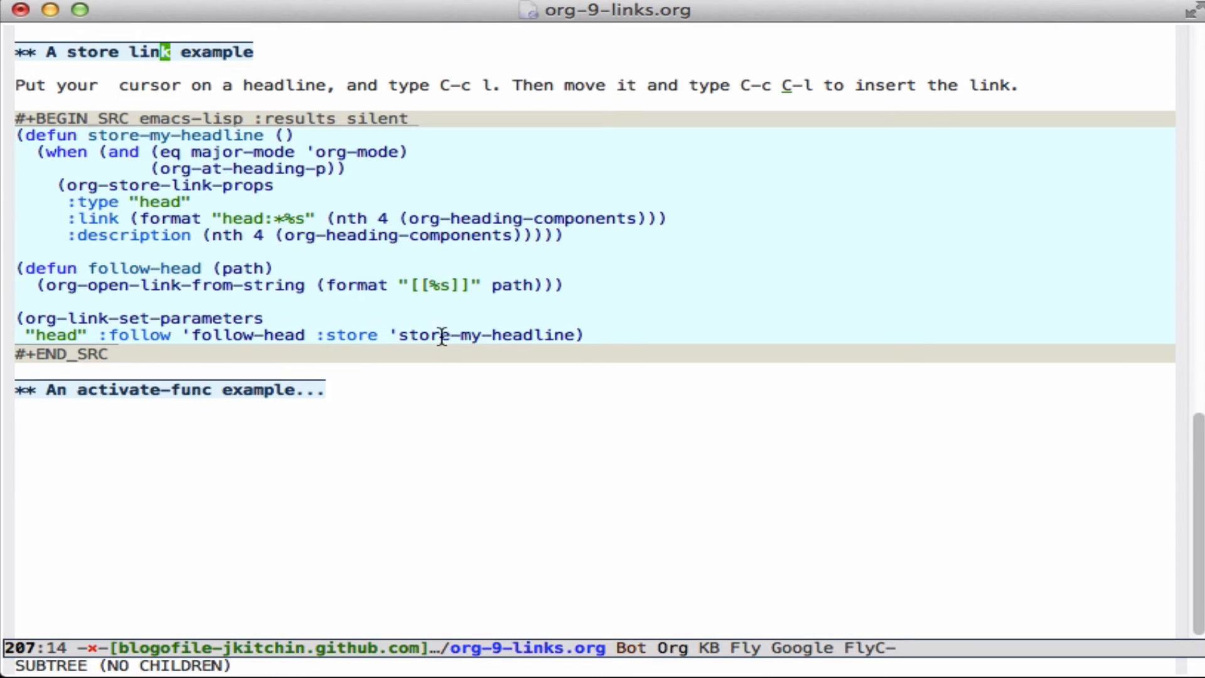
mouse_move(522, 333)
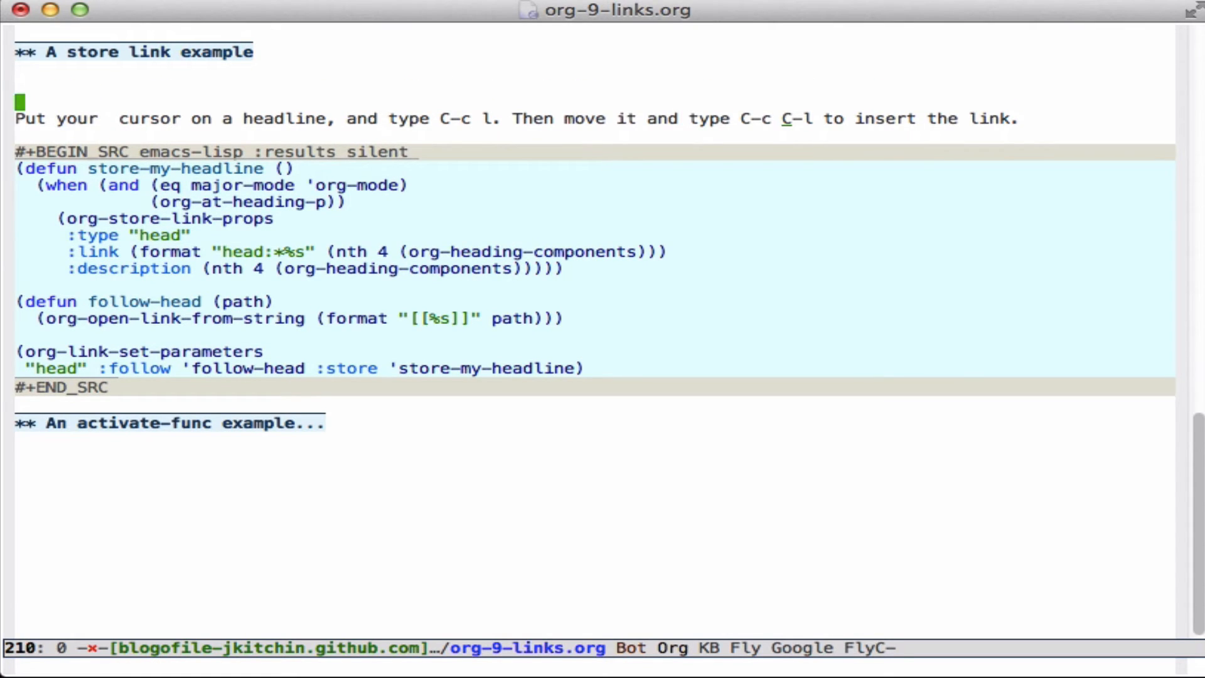
Insert the stored head: link via C-c C-l under the headline and follow it back to 'A store link example'
key(C-c C-l)
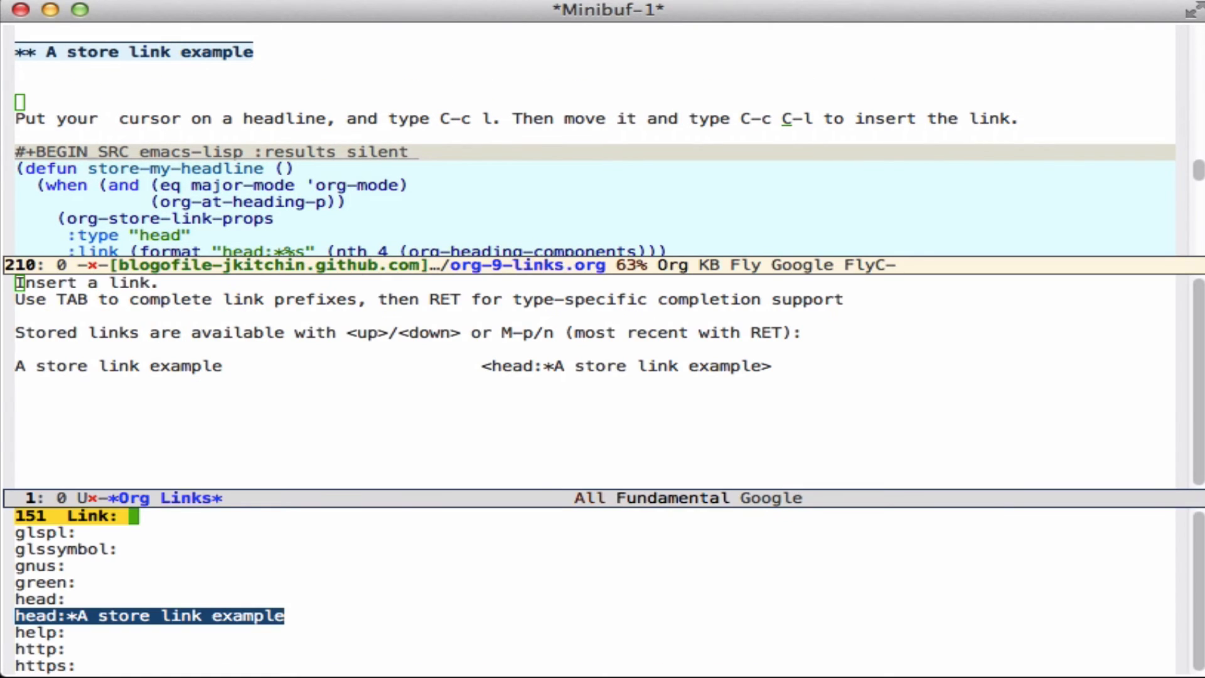
key(Return)
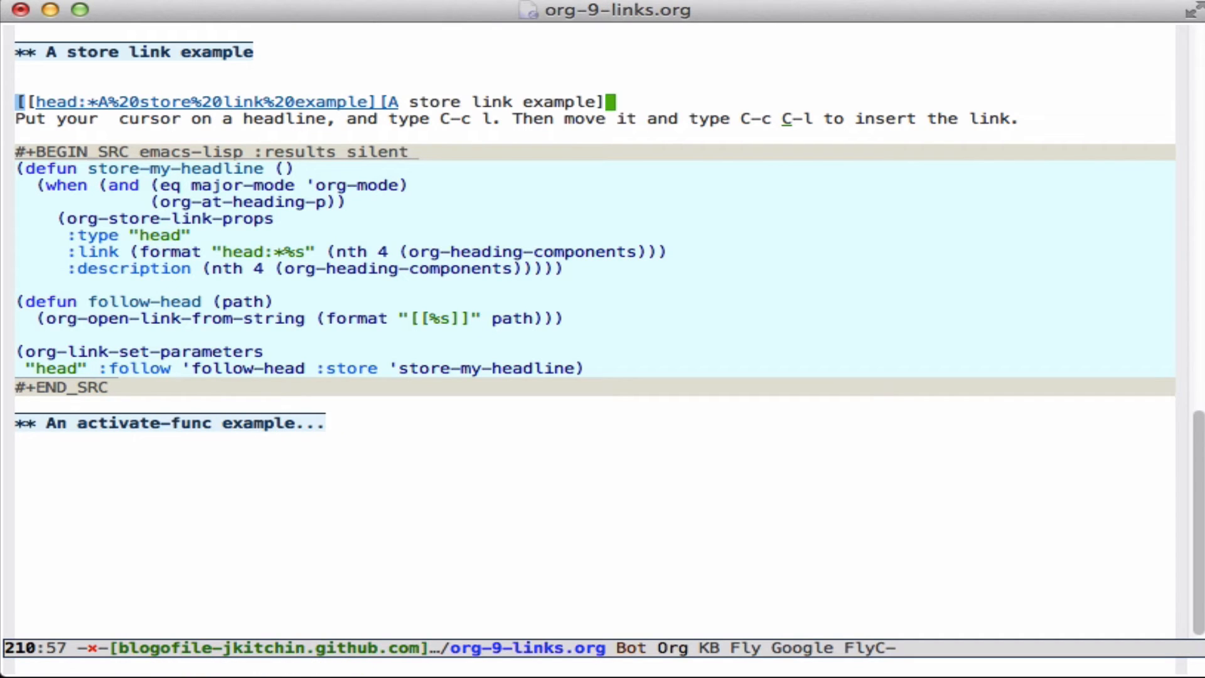
mouse_move(211, 300)
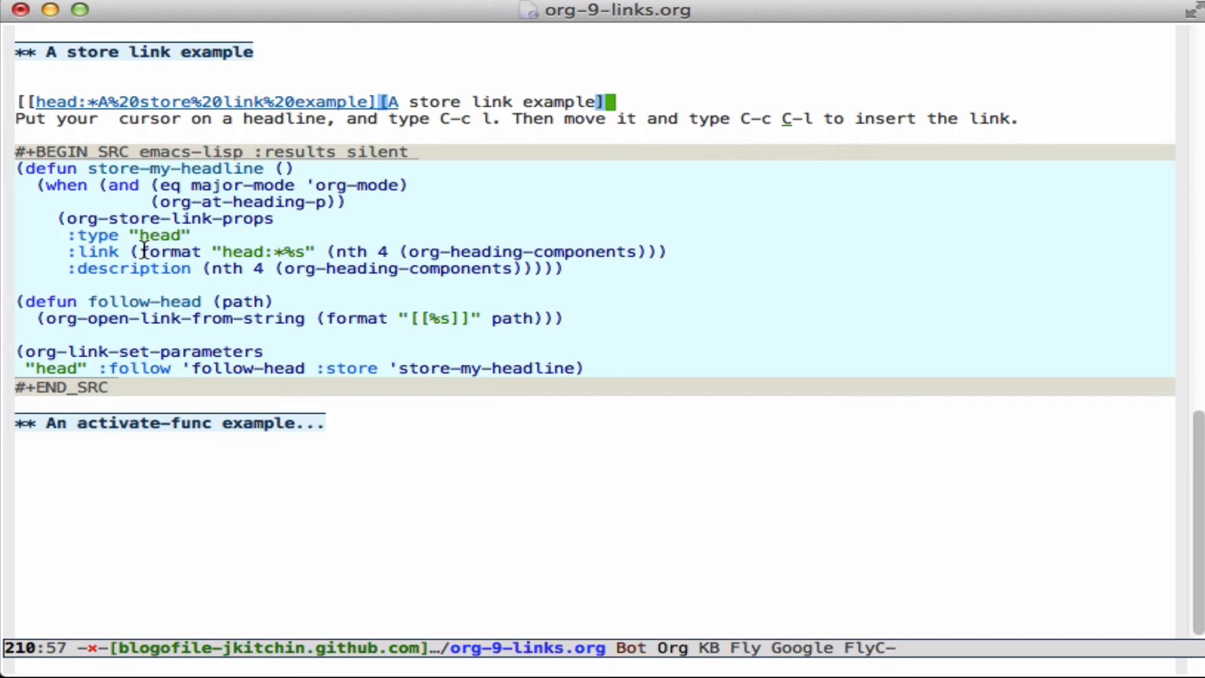
mouse_move(195, 275)
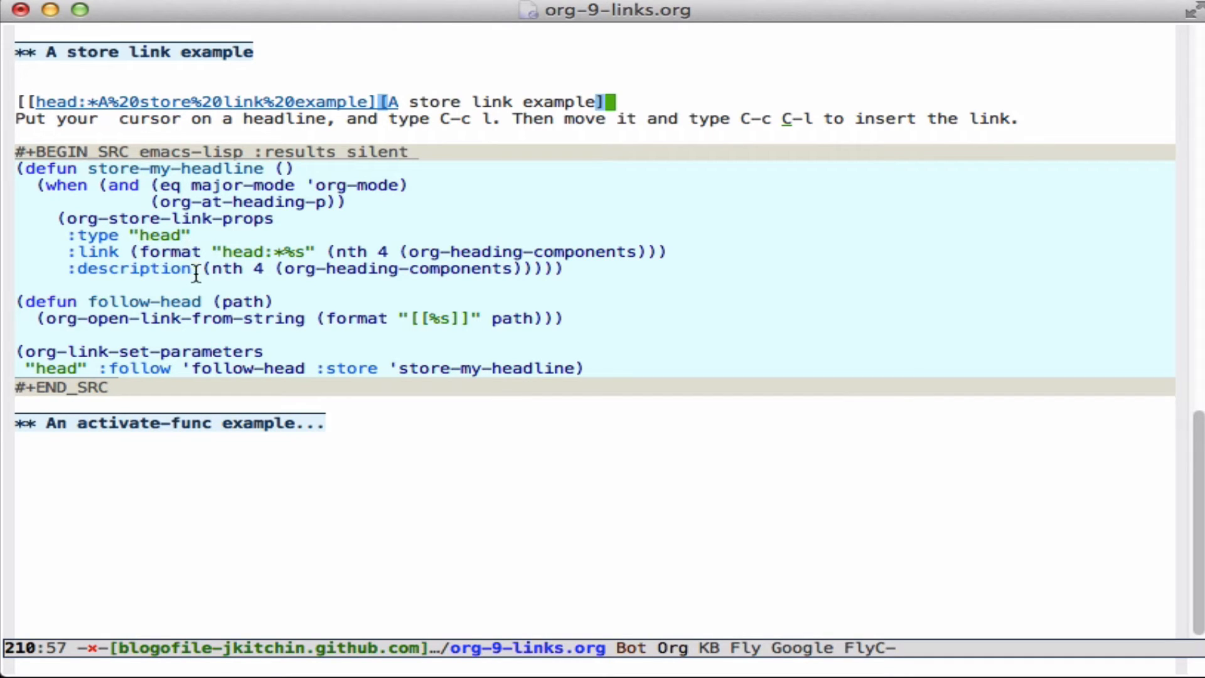
mouse_move(58, 372)
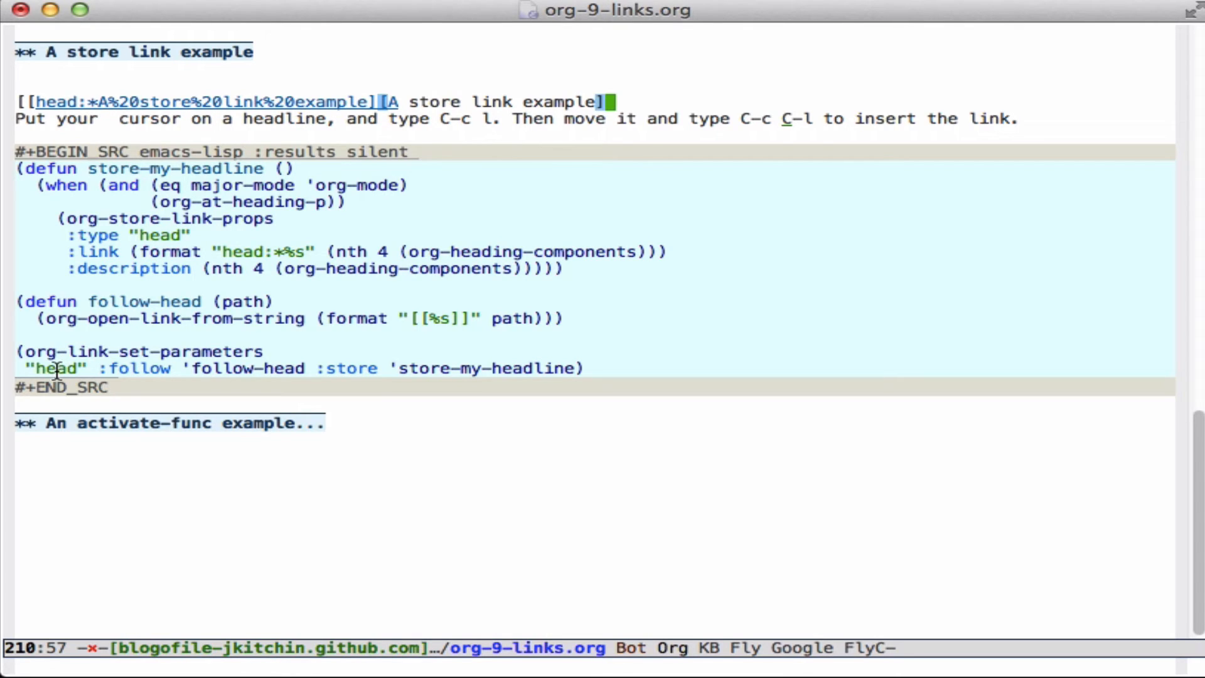
mouse_move(783, 119)
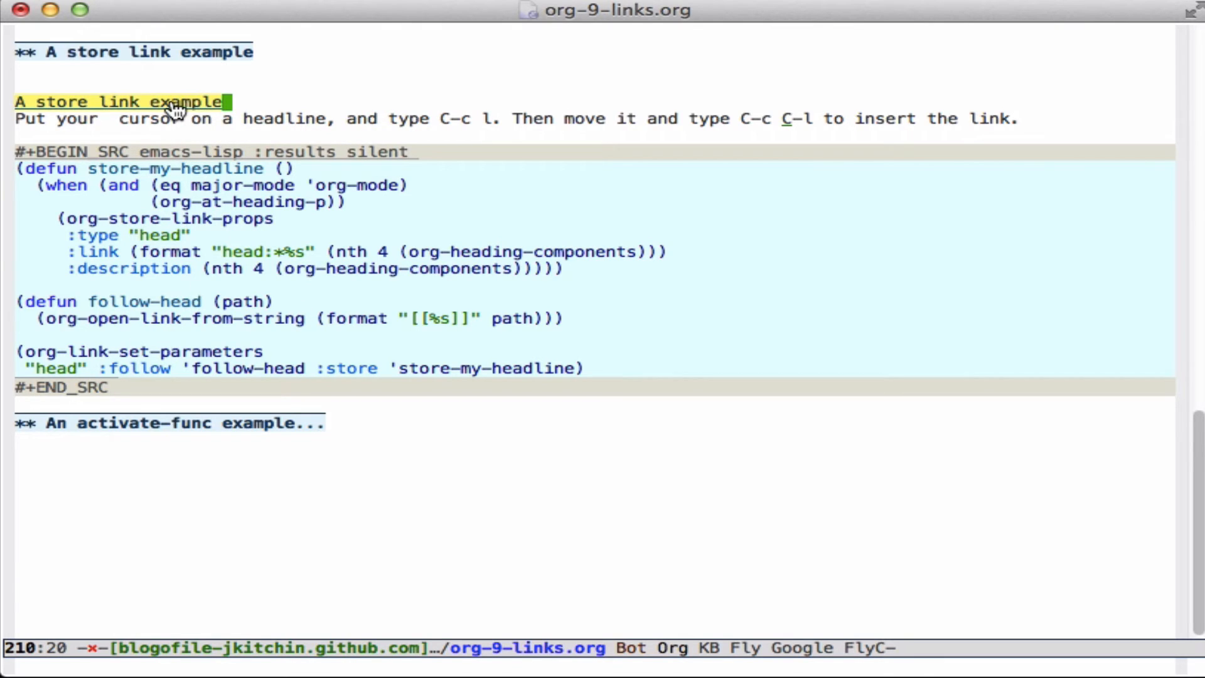
click(118, 100)
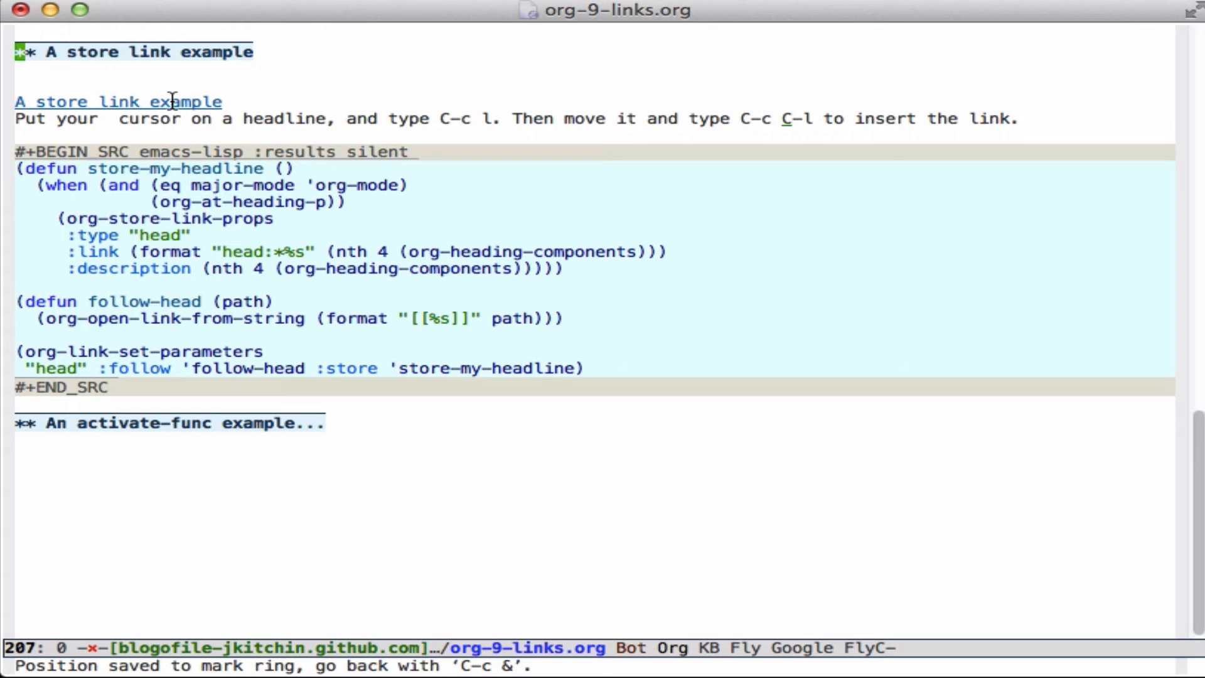
mouse_move(94, 279)
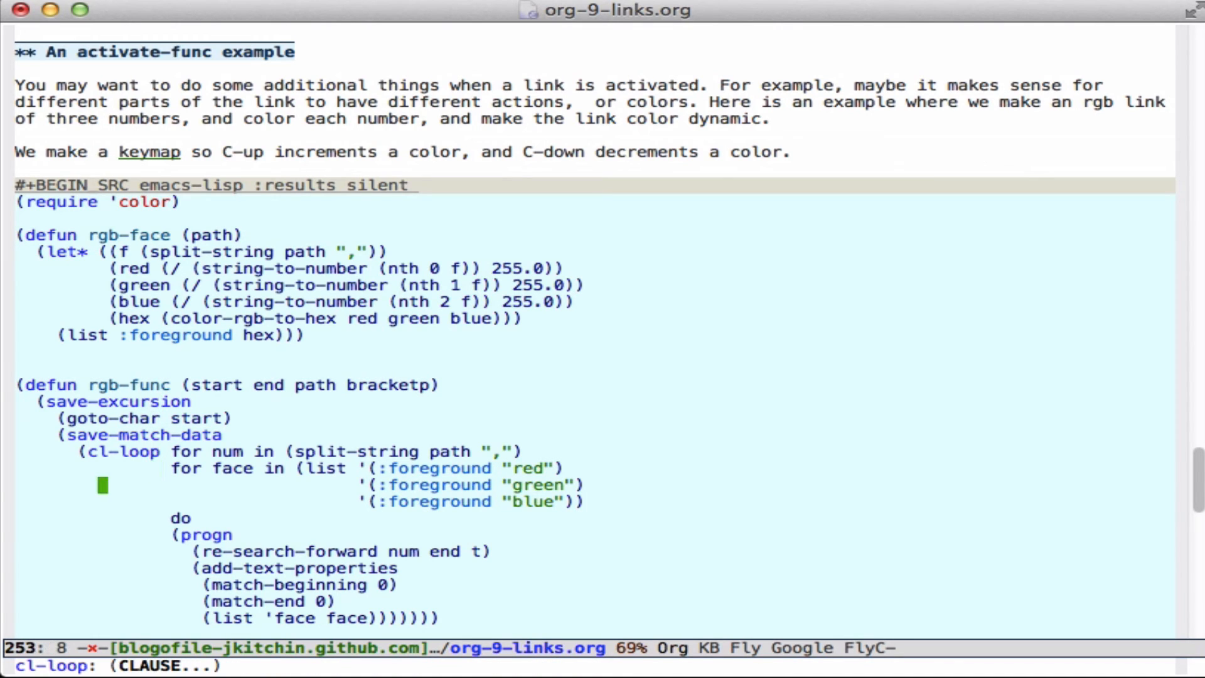
Scroll through the rgb-face, rgb-func and ninc/NINC definitions in the activate-func example
scroll(down, 3)
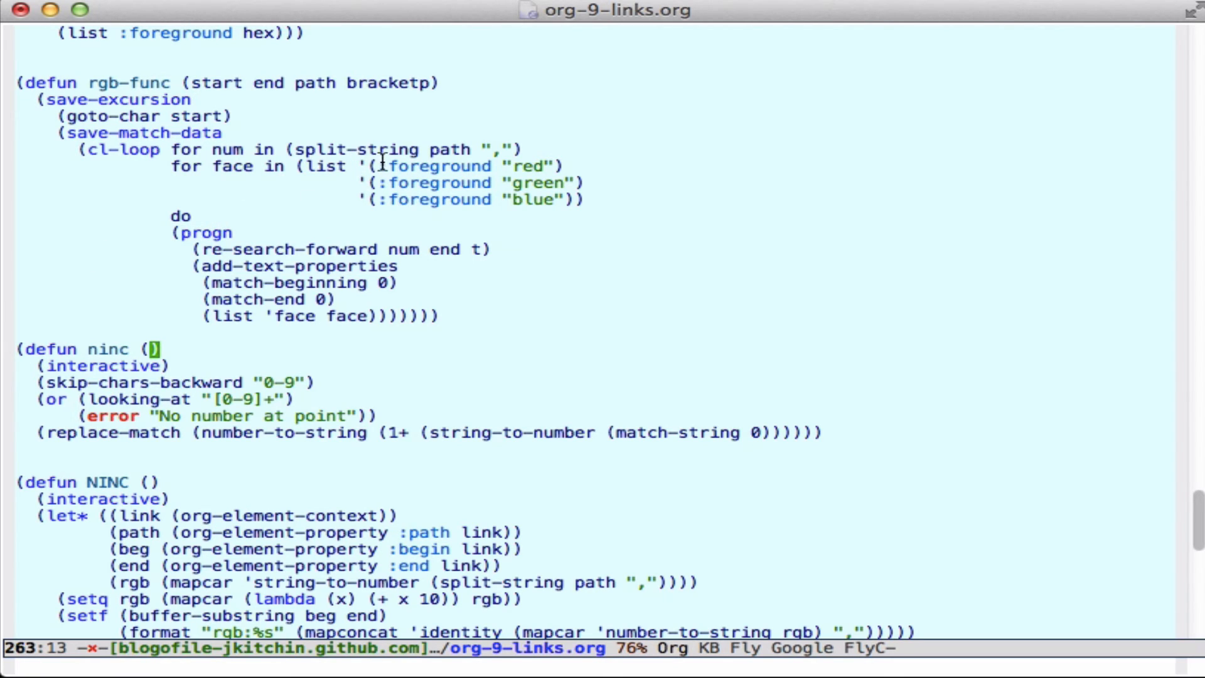
mouse_move(500, 199)
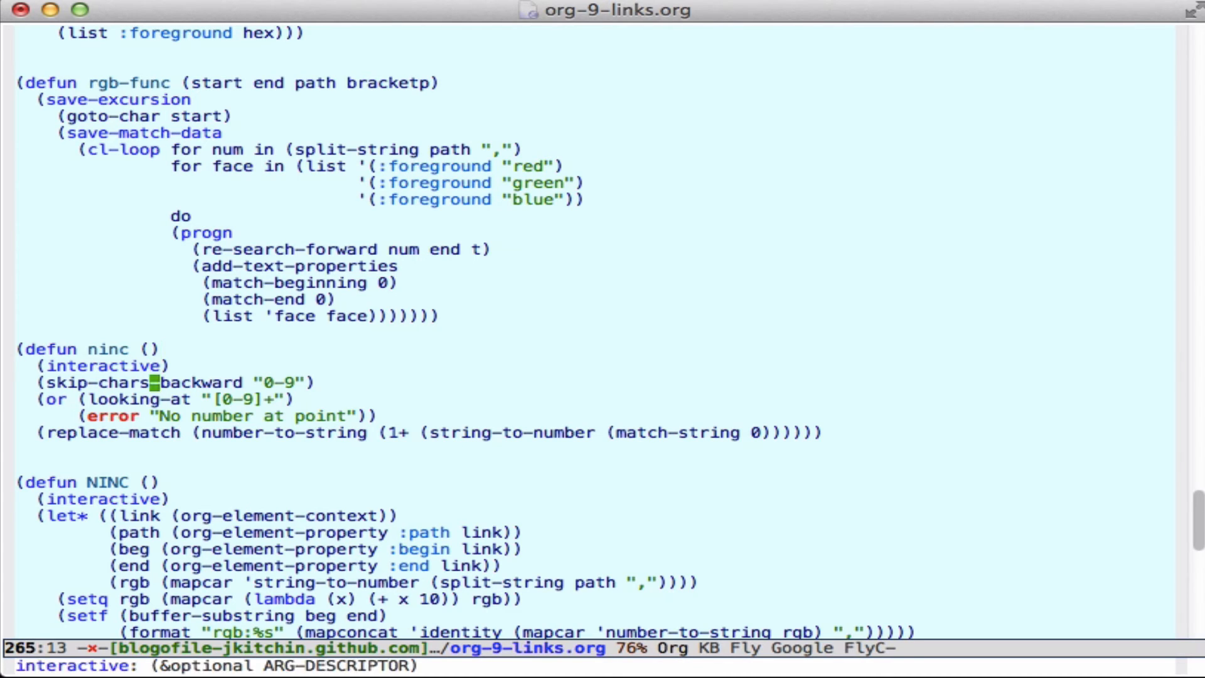
click(153, 532)
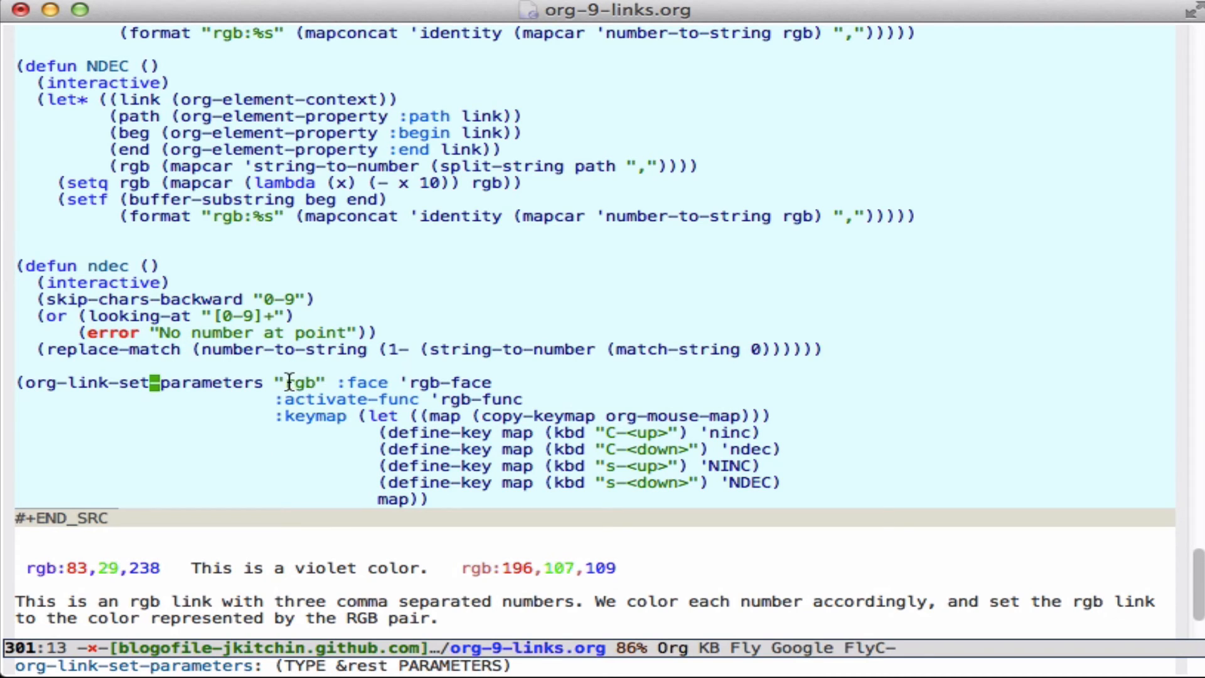
mouse_move(365, 382)
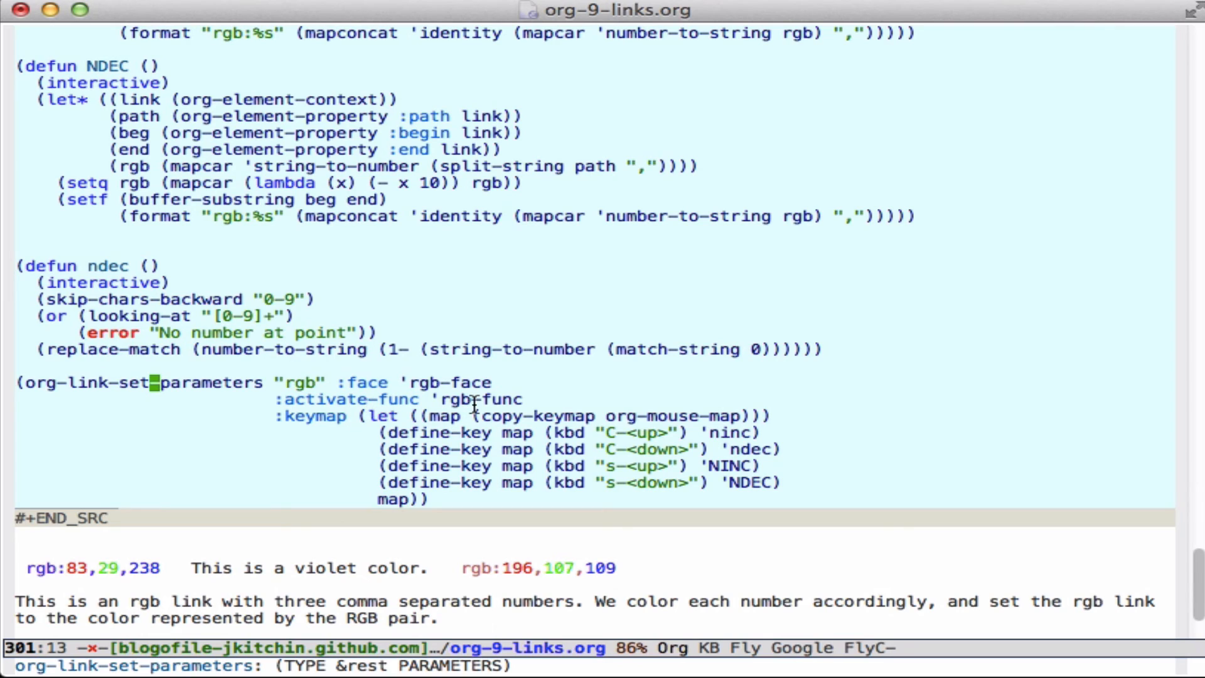
mouse_move(799, 428)
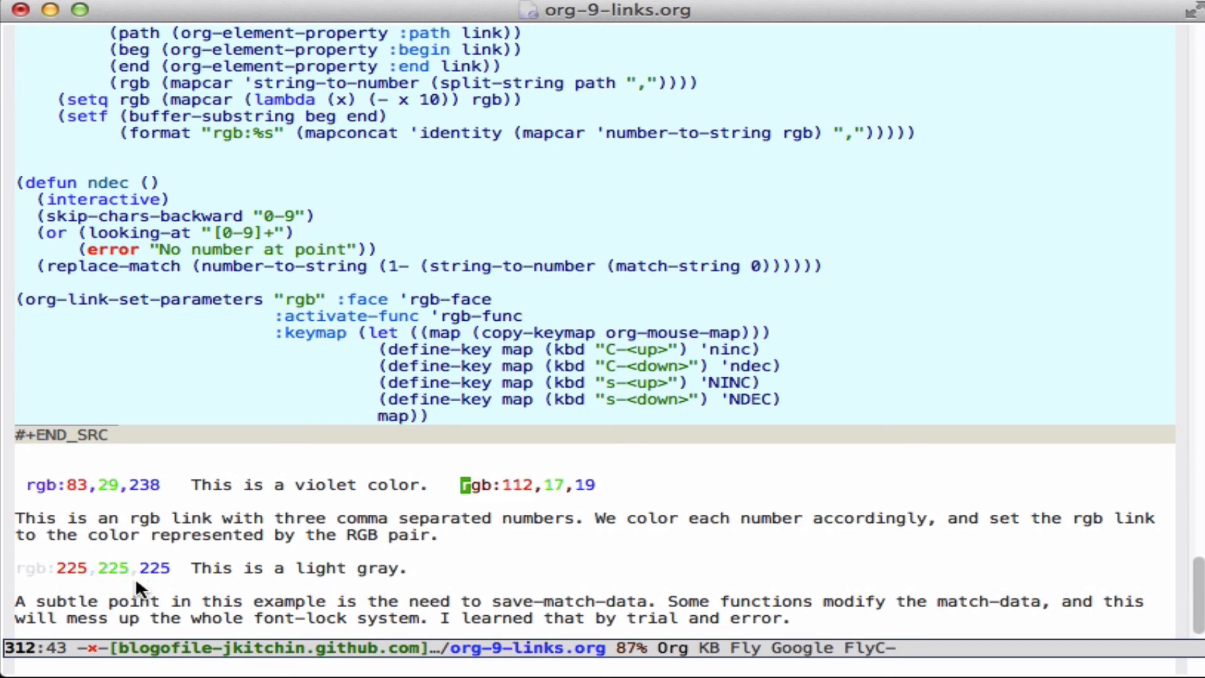
mouse_move(415, 595)
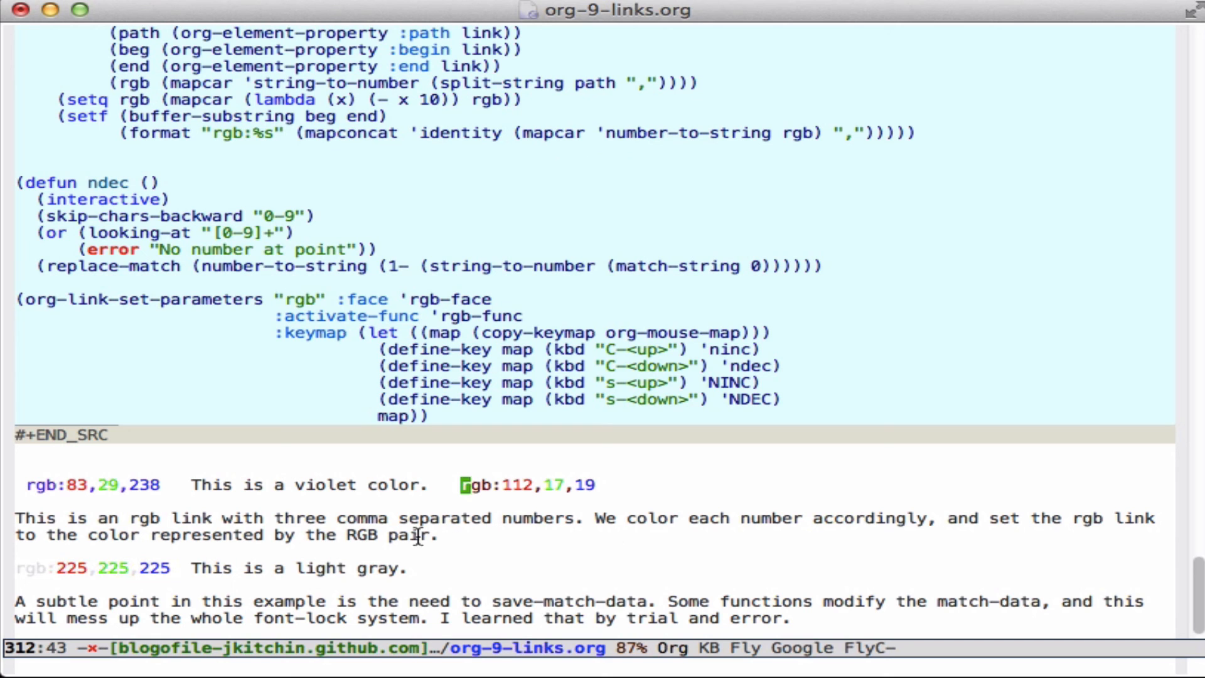
mouse_move(630, 572)
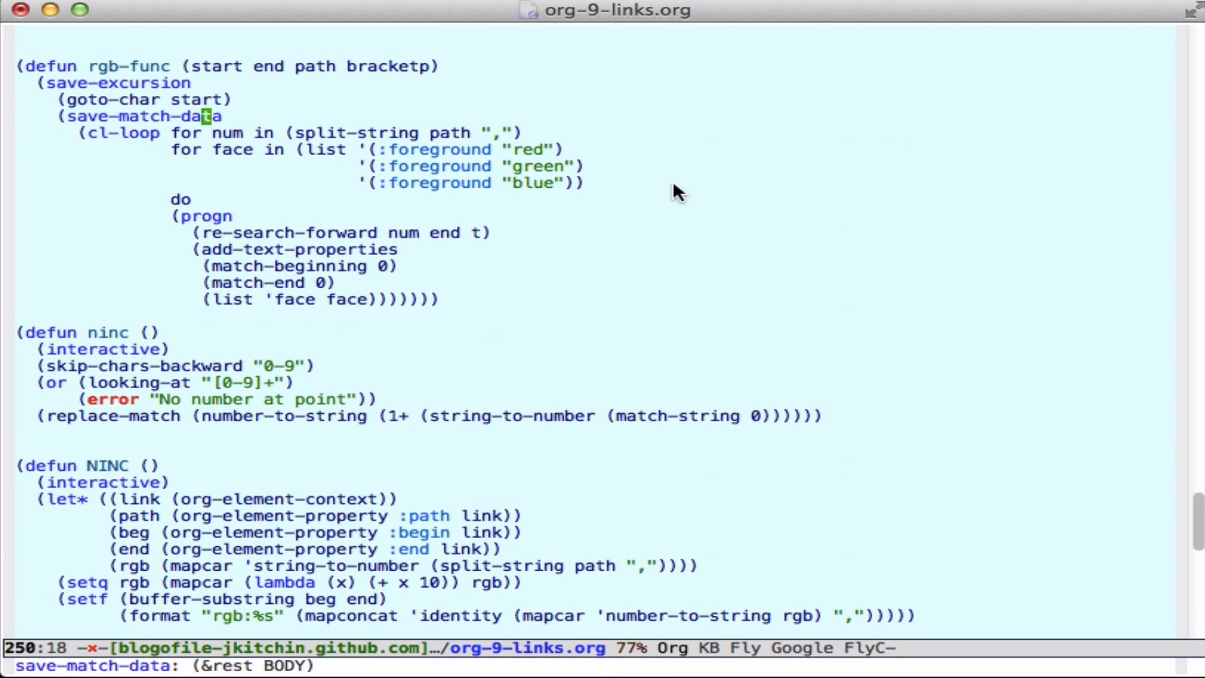
Scroll after decrementing the second rgb link to rgb:112,17,19 to show the fruit tooltip code
scroll(down, 3)
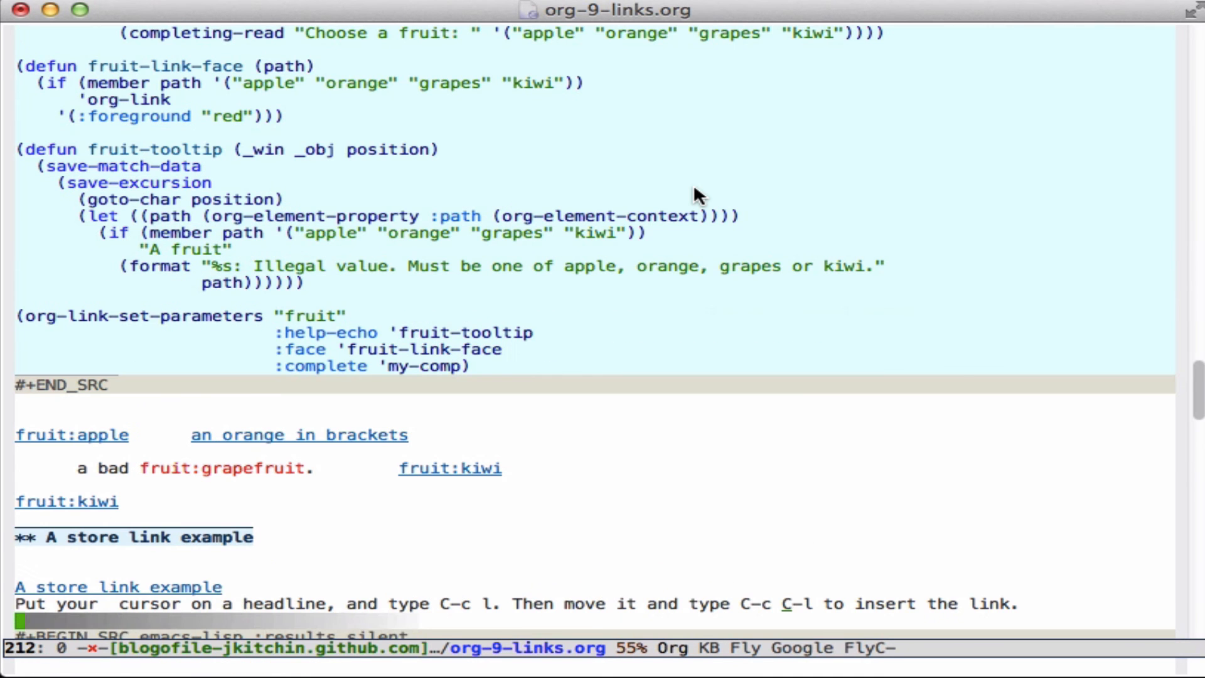